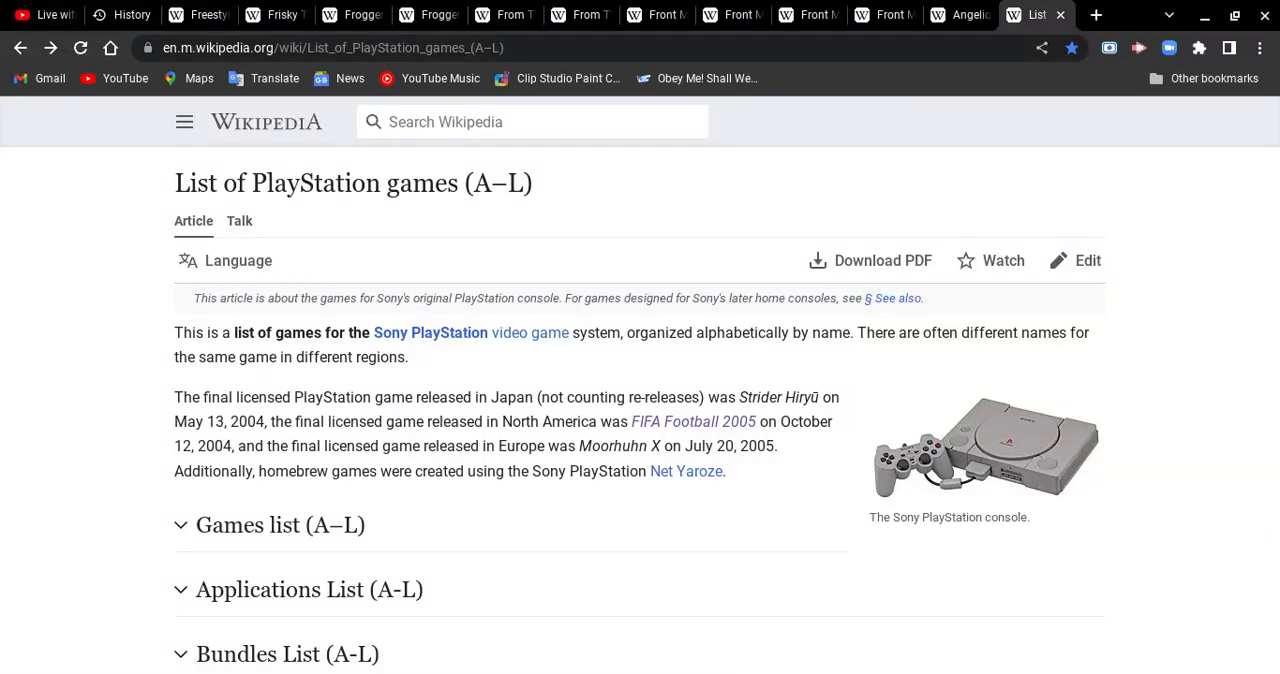
mouse_move(348, 138)
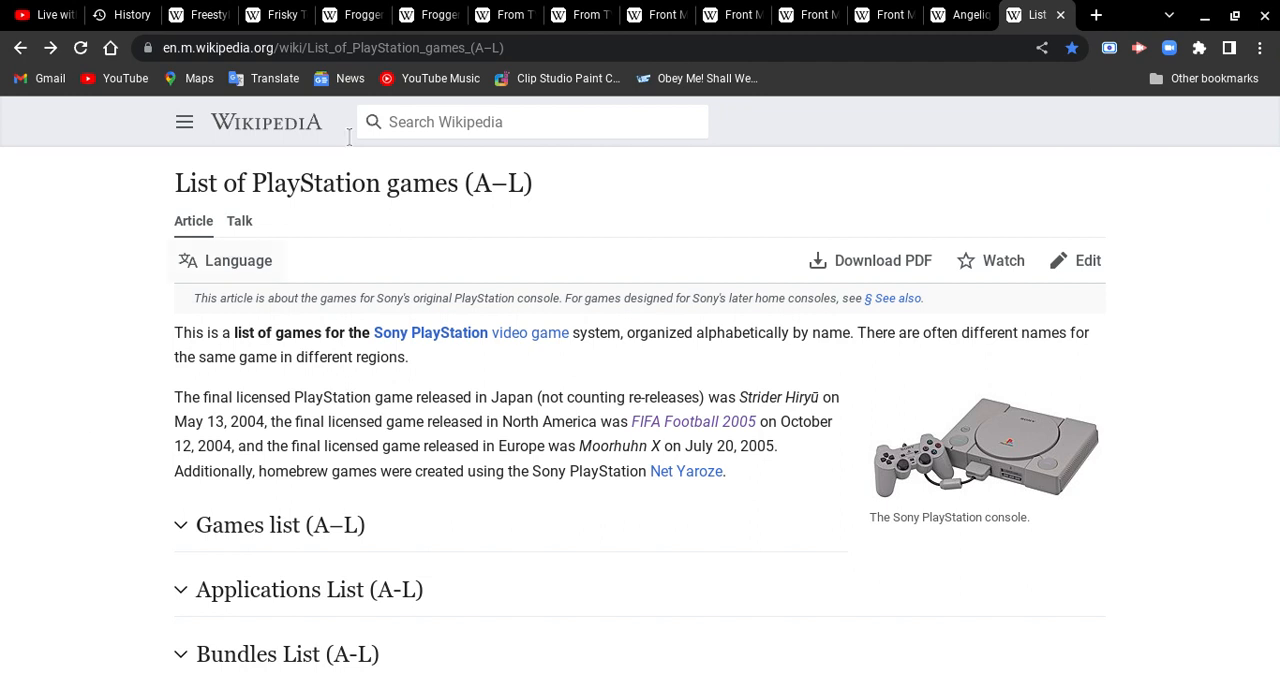
mouse_move(70, 232)
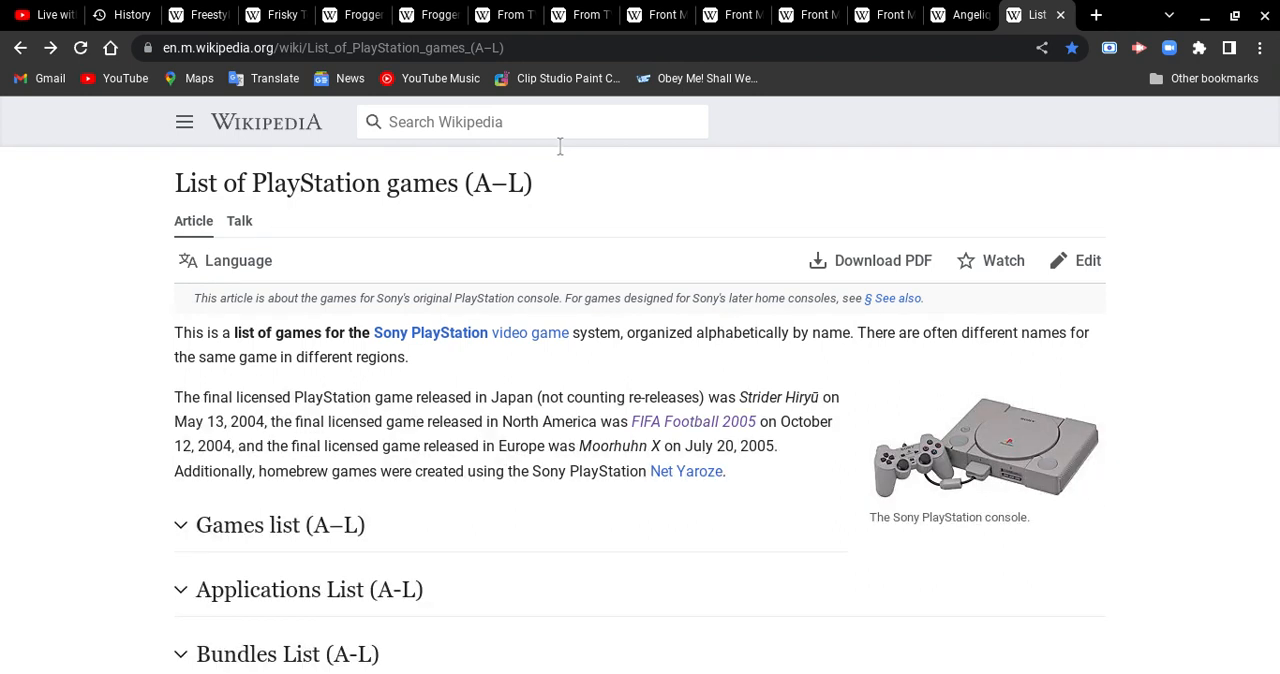
- Switch to the Angelique video game series article and start reading down from the lead
left_click(958, 14)
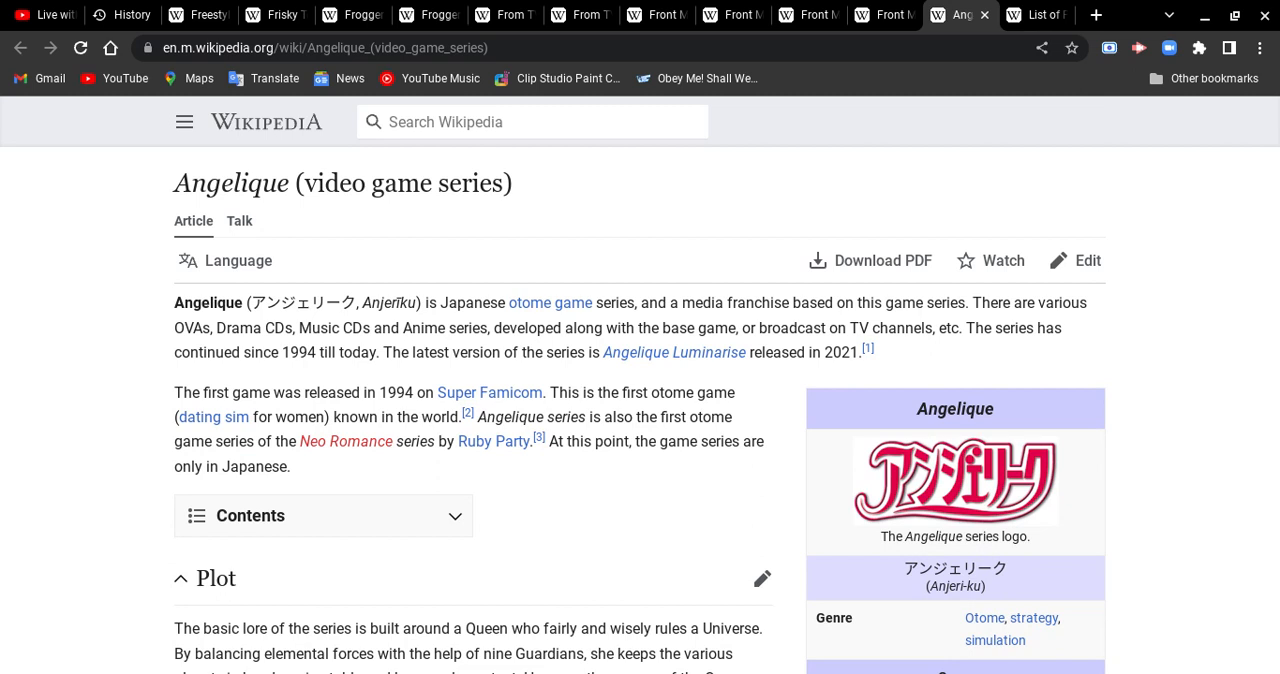
left_click(214, 578)
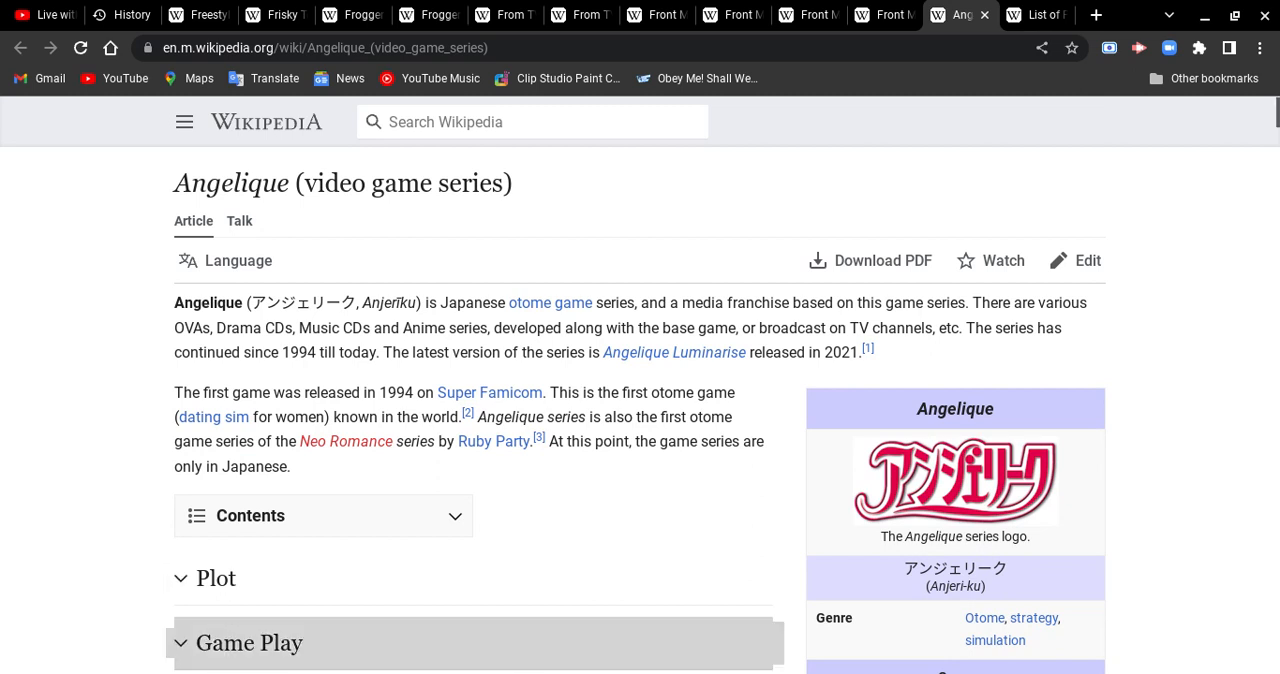
scroll("down", 3)
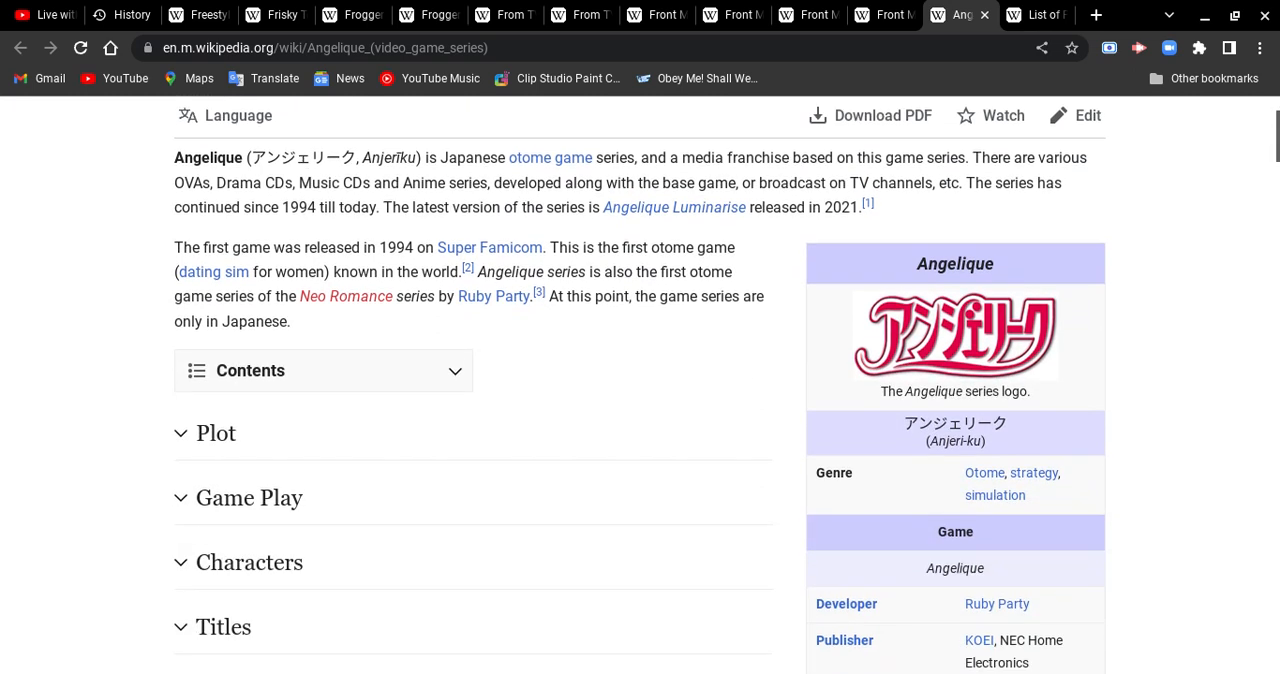
scroll("down", 3)
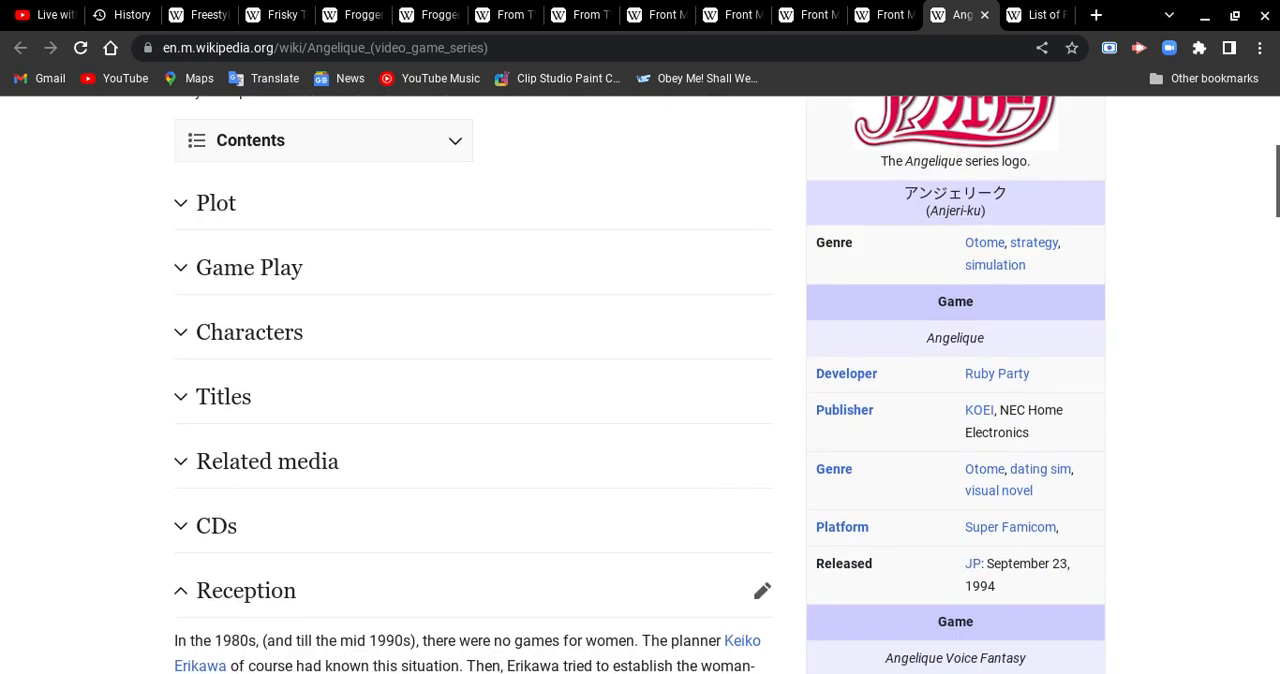
scroll("down", 3)
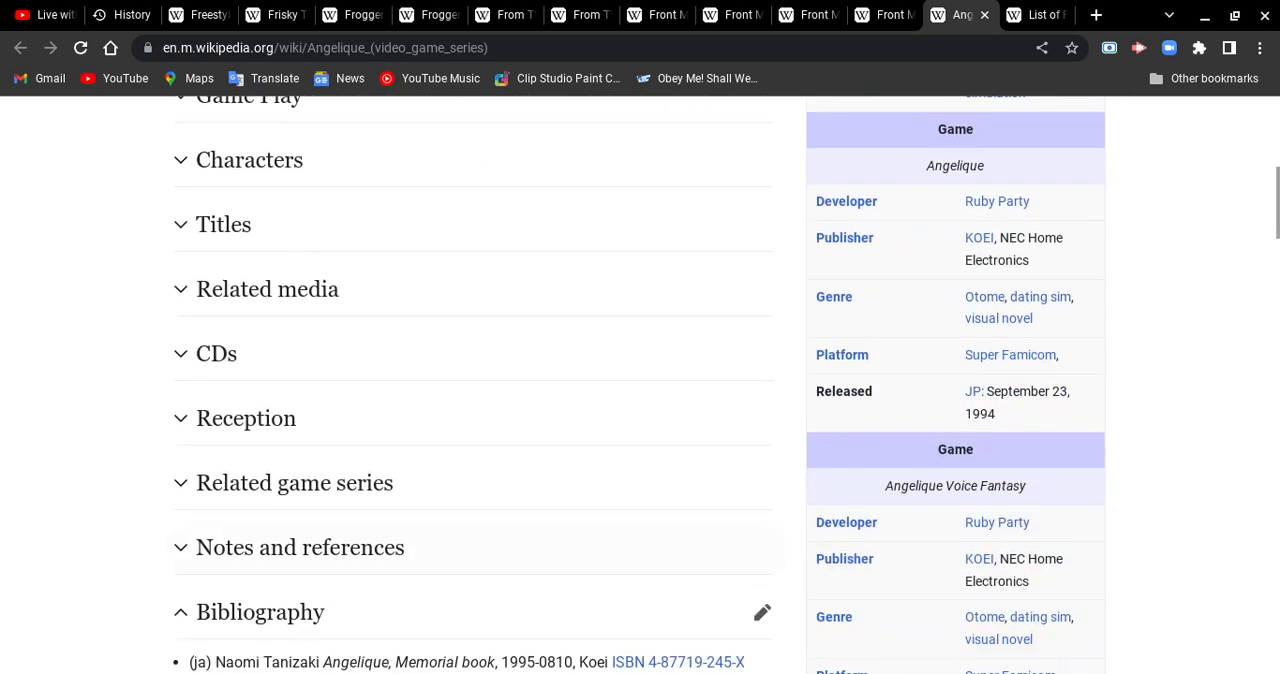
scroll("down", 3)
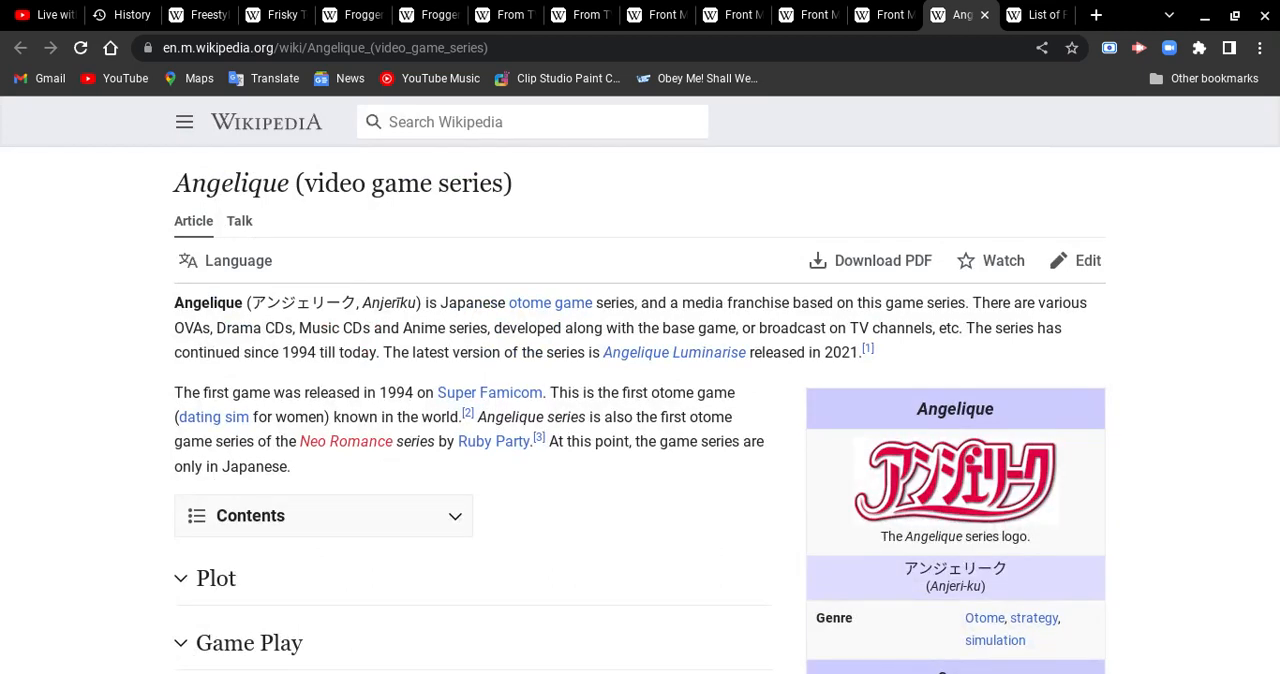
mouse_move(852, 158)
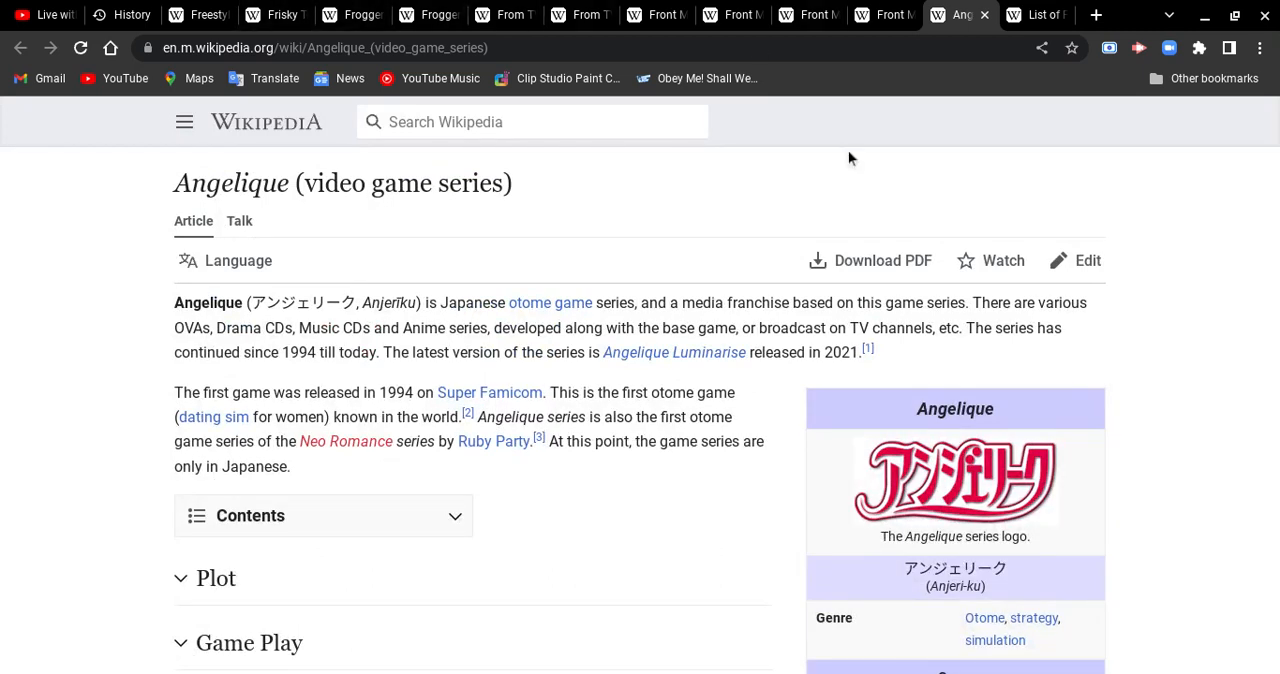
mouse_move(1196, 318)
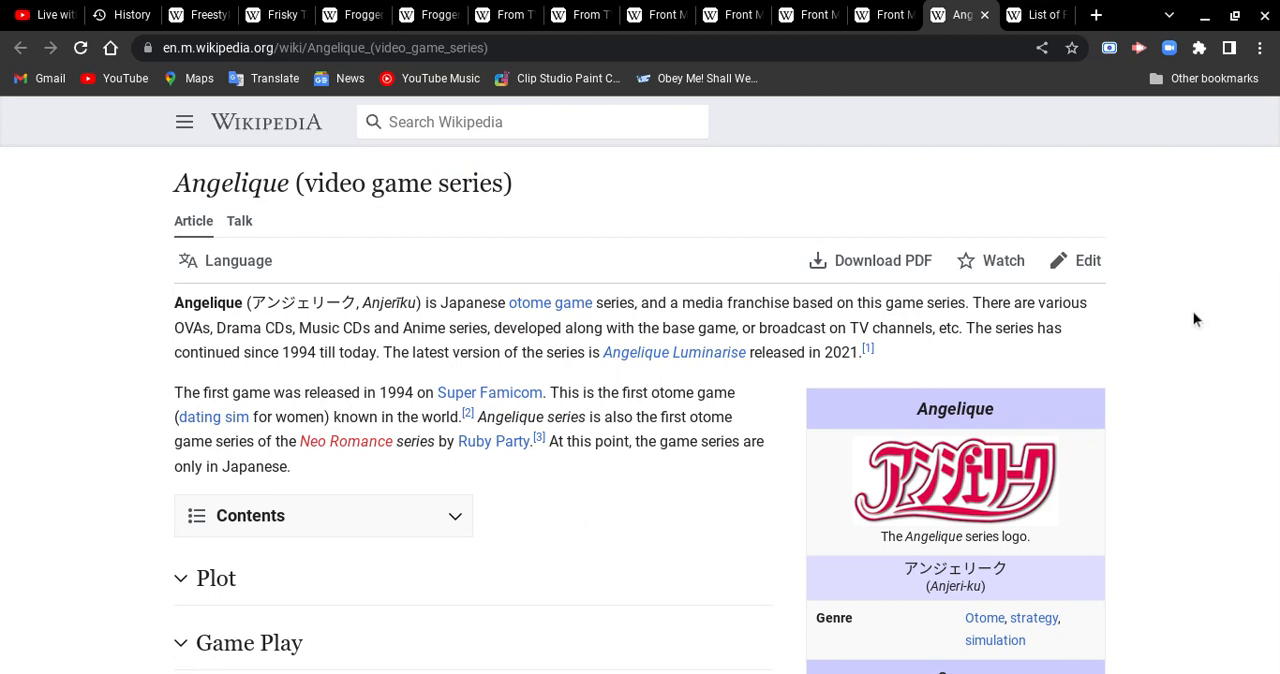
- Continue through the rest of the Angelique article to its end
scroll("down", 3)
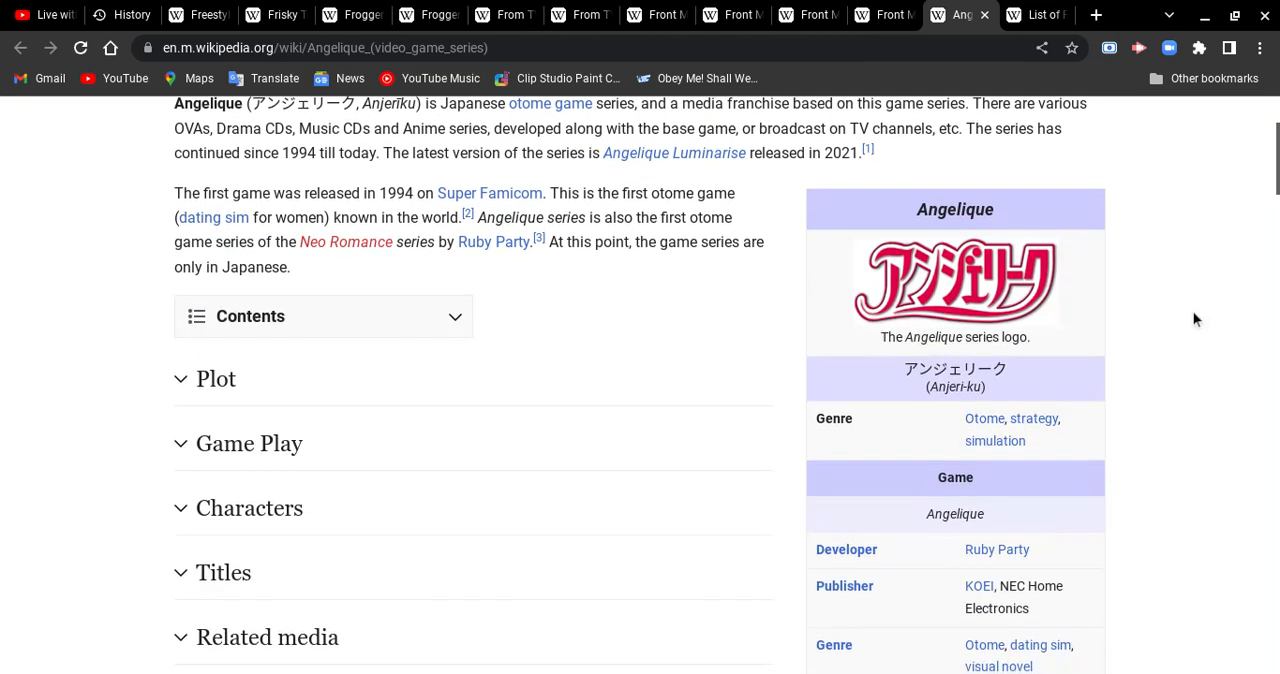
scroll("down", 3)
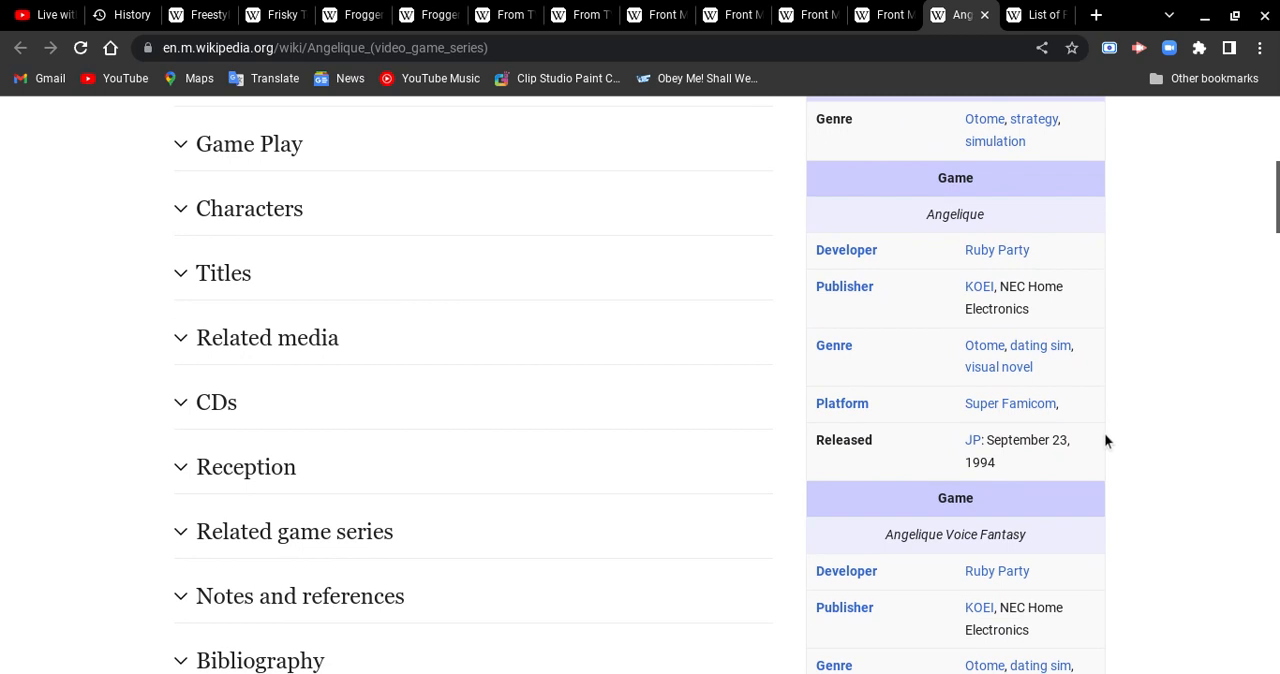
scroll("down", 3)
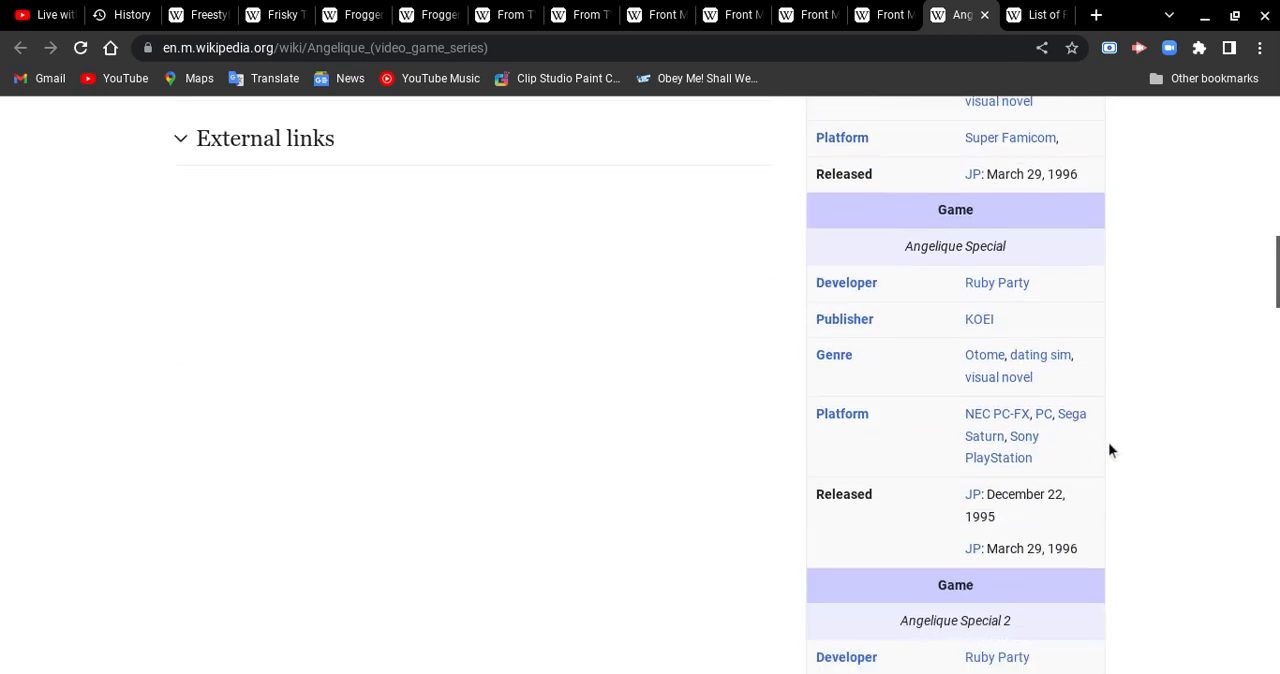
scroll("down", 3)
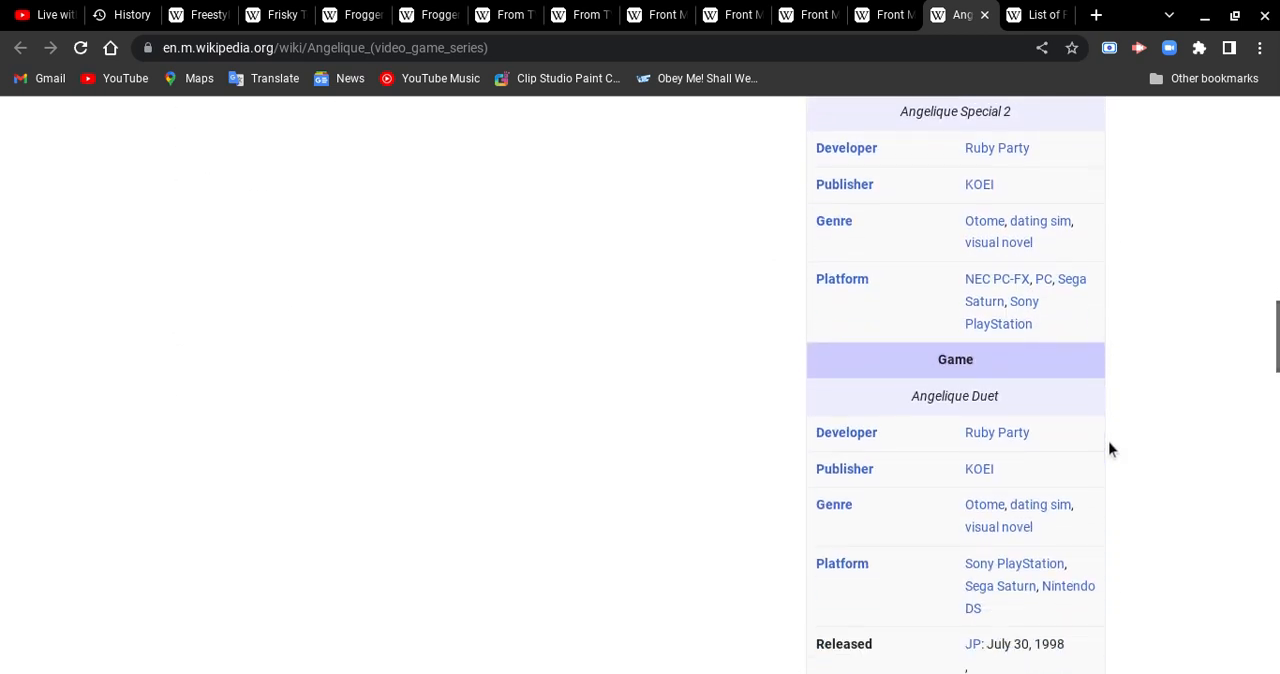
scroll("down", 3)
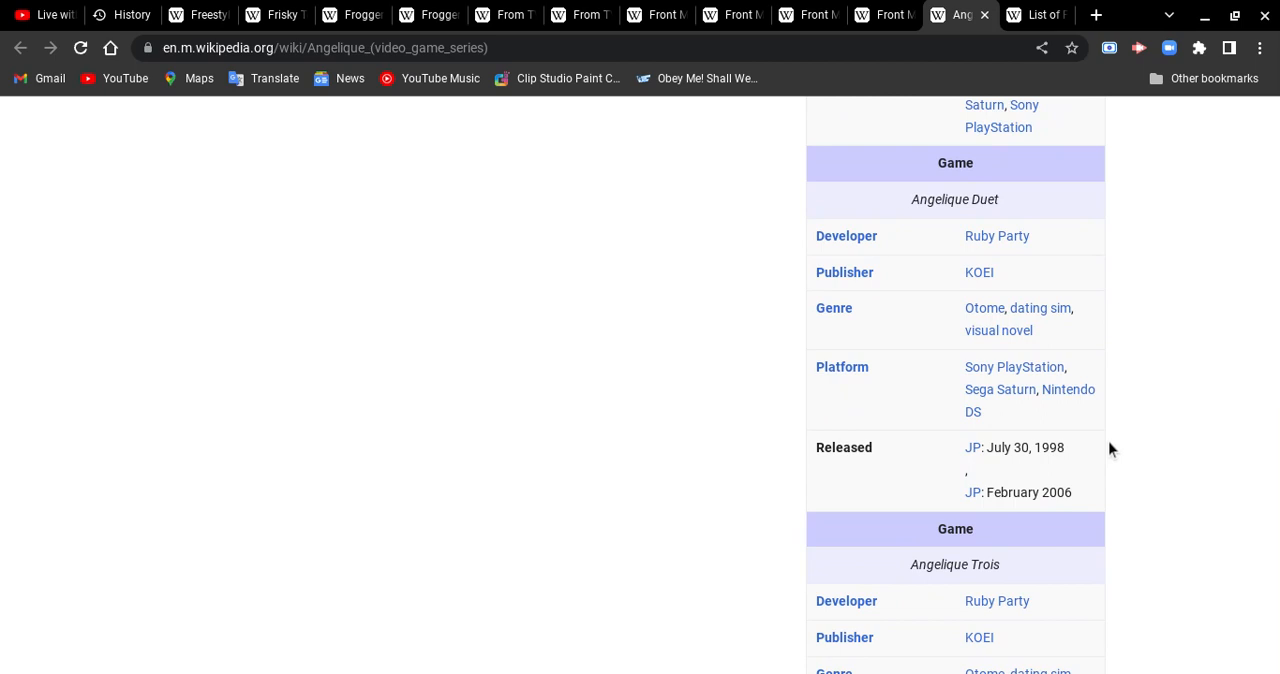
scroll("down", 3)
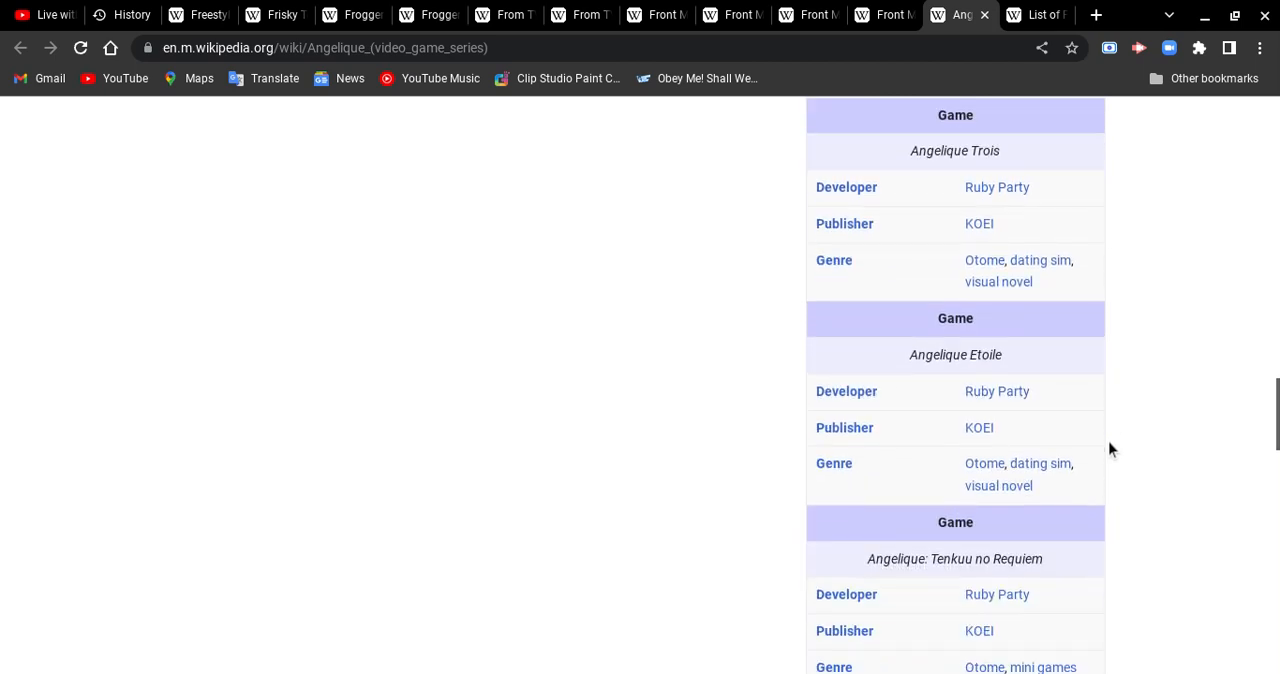
scroll("down", 3)
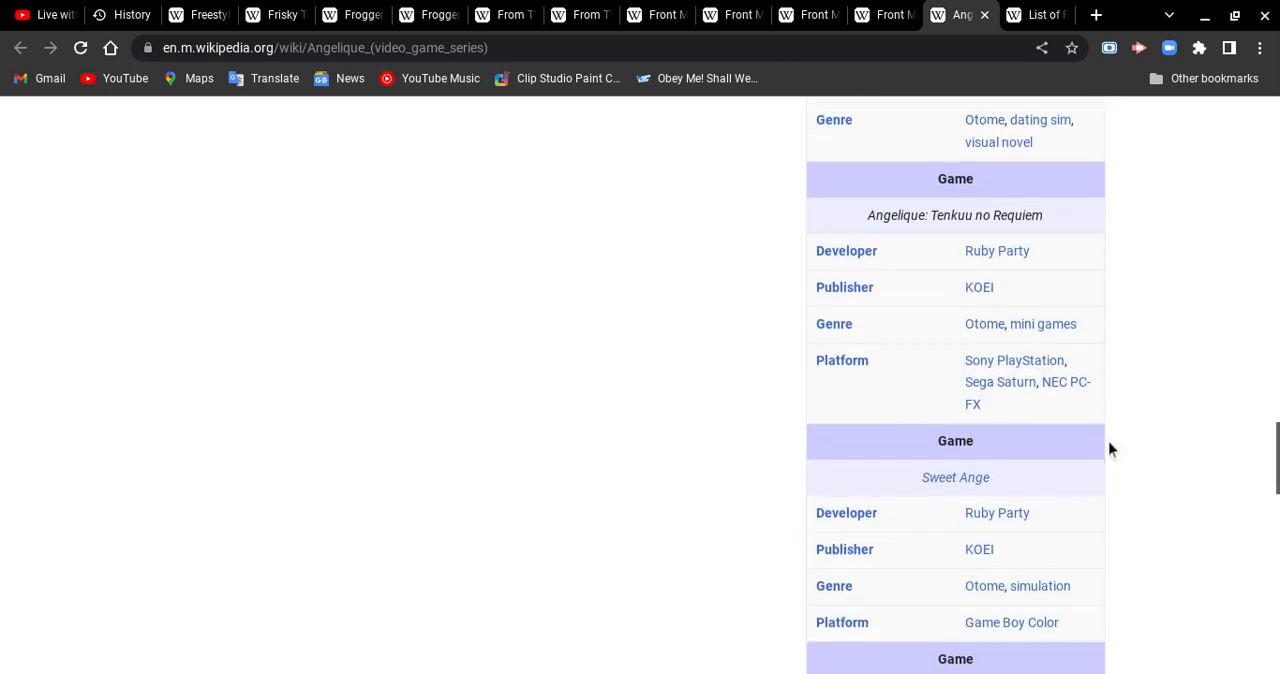
scroll("down", 3)
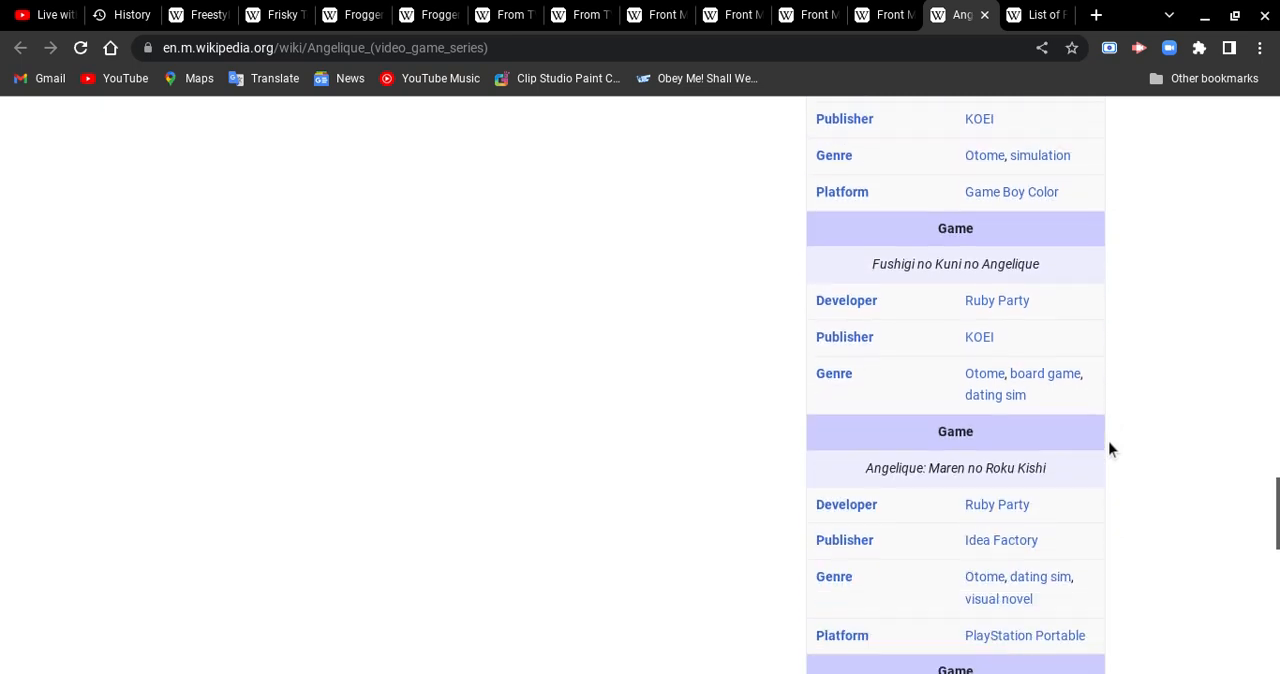
scroll("down", 3)
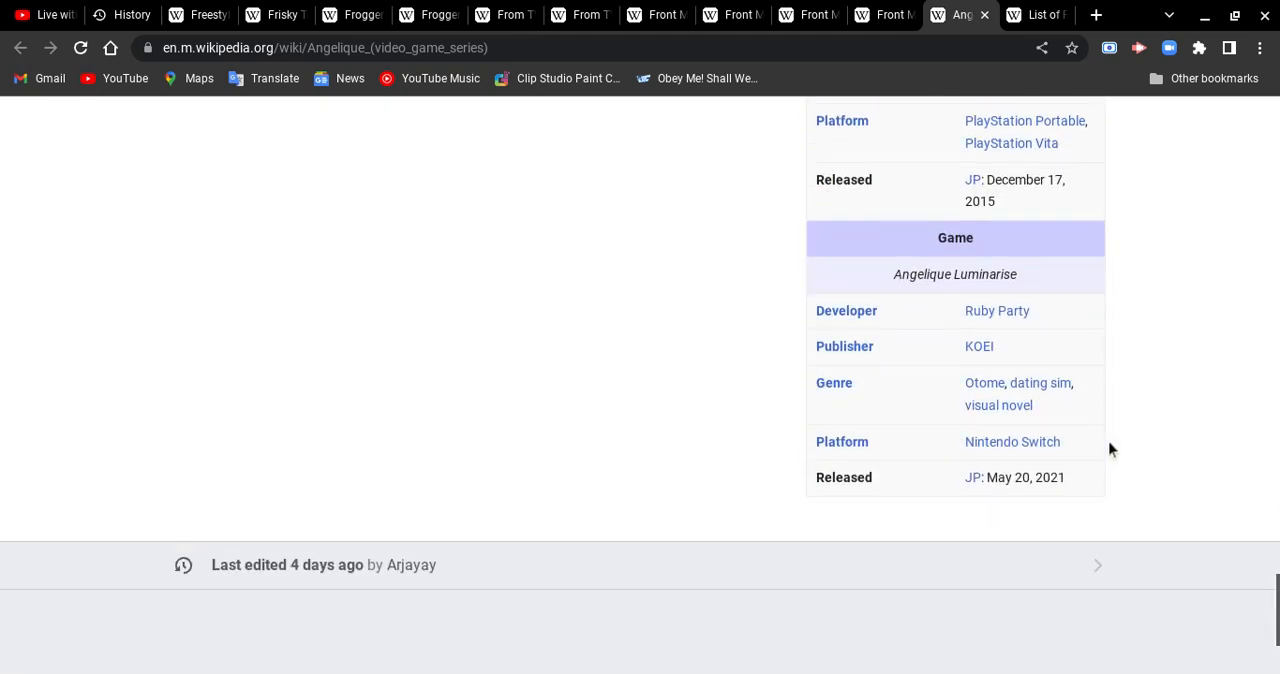
scroll("up", 3)
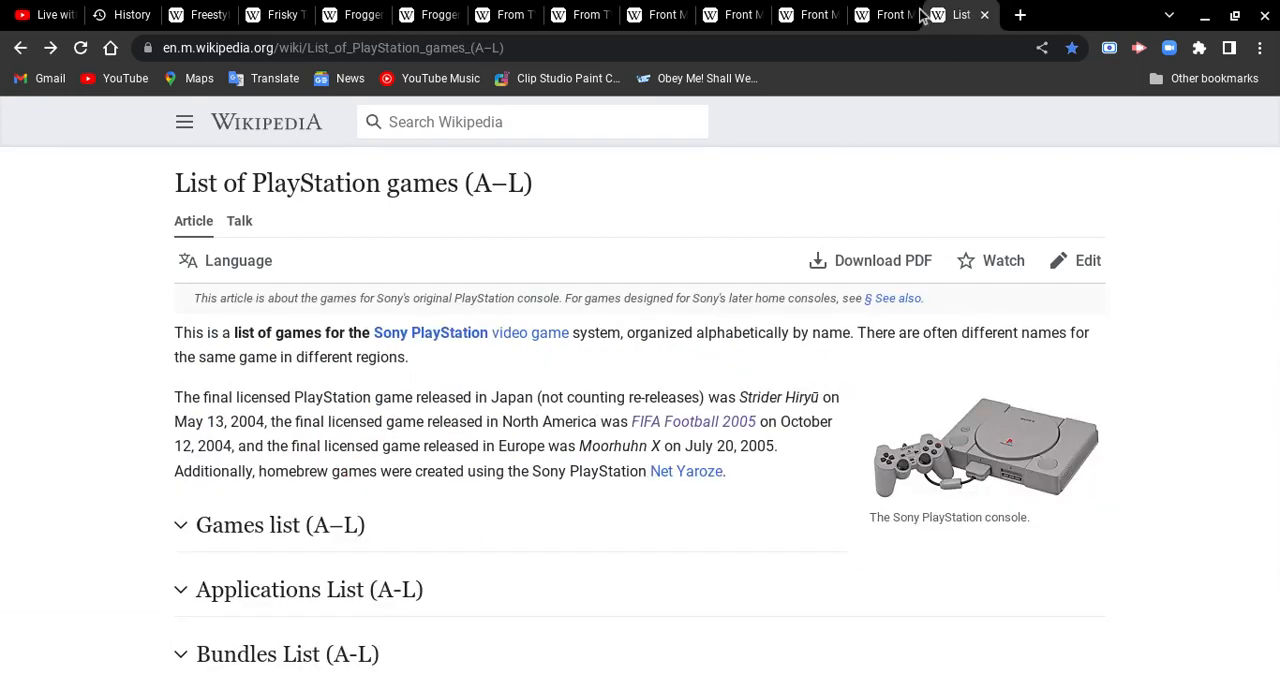
- Switch to the Front Mission Alternative article and skim through its opening sections
left_click(952, 14)
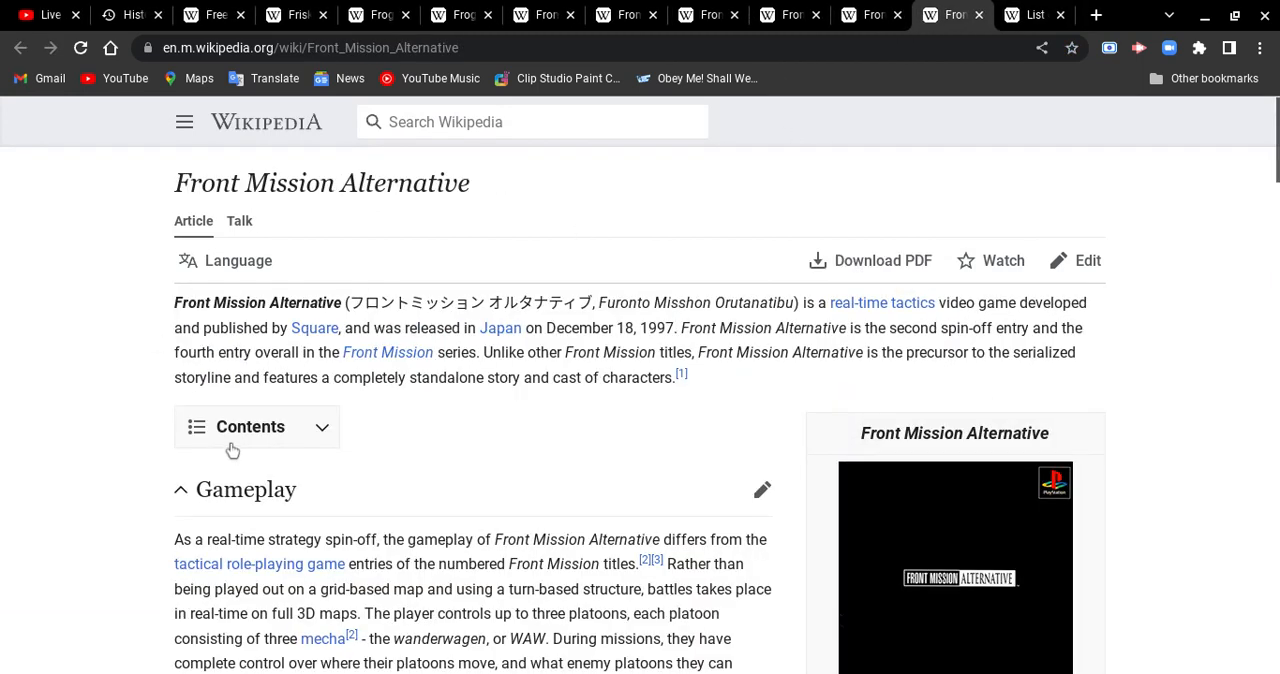
scroll("down", 3)
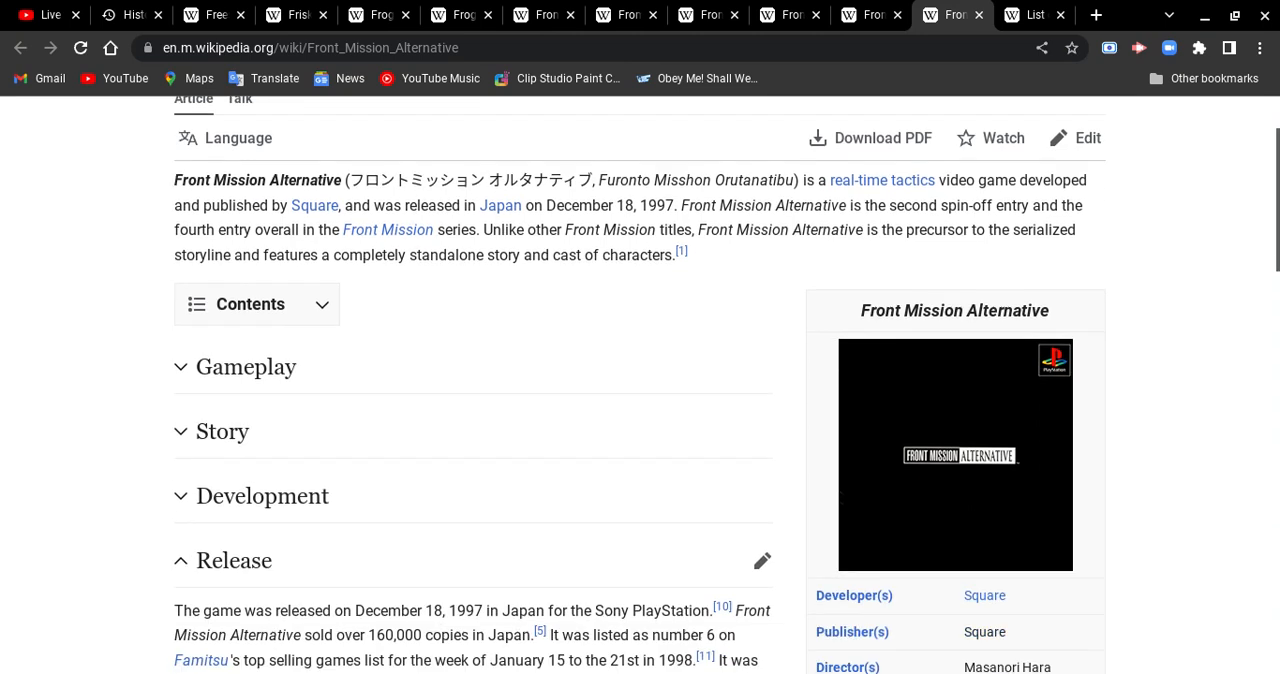
scroll("down", 3)
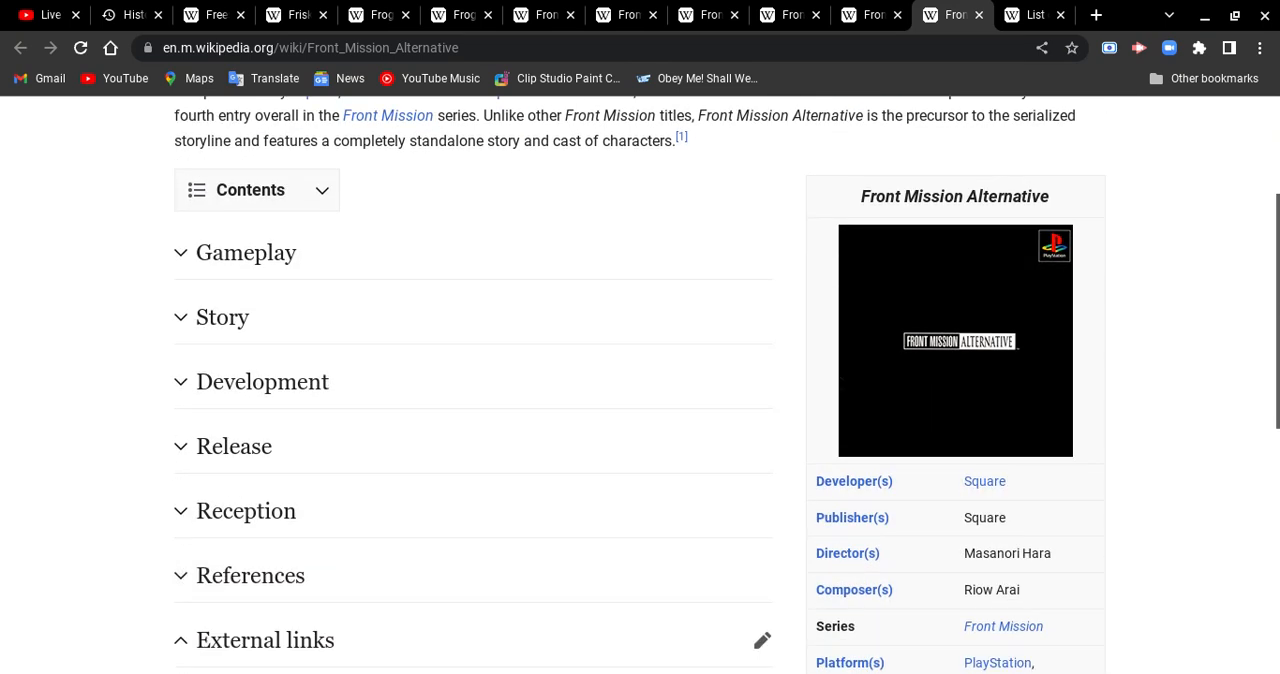
scroll("up", 3)
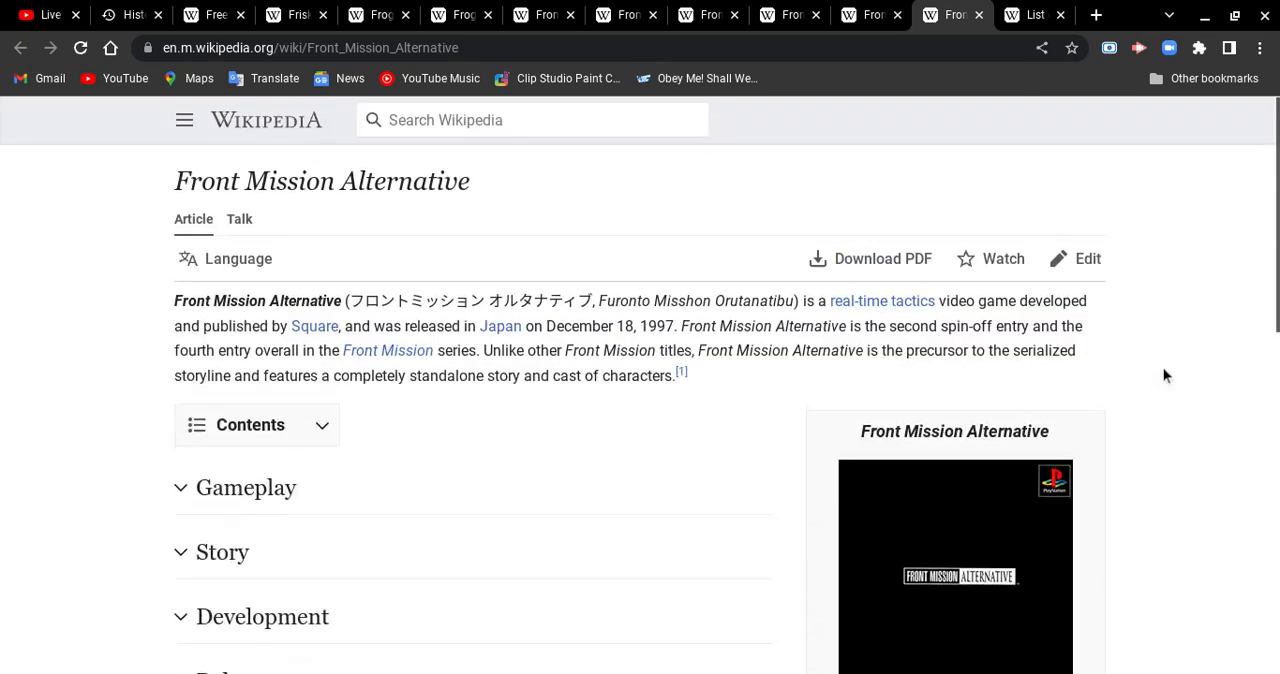
scroll("down", 3)
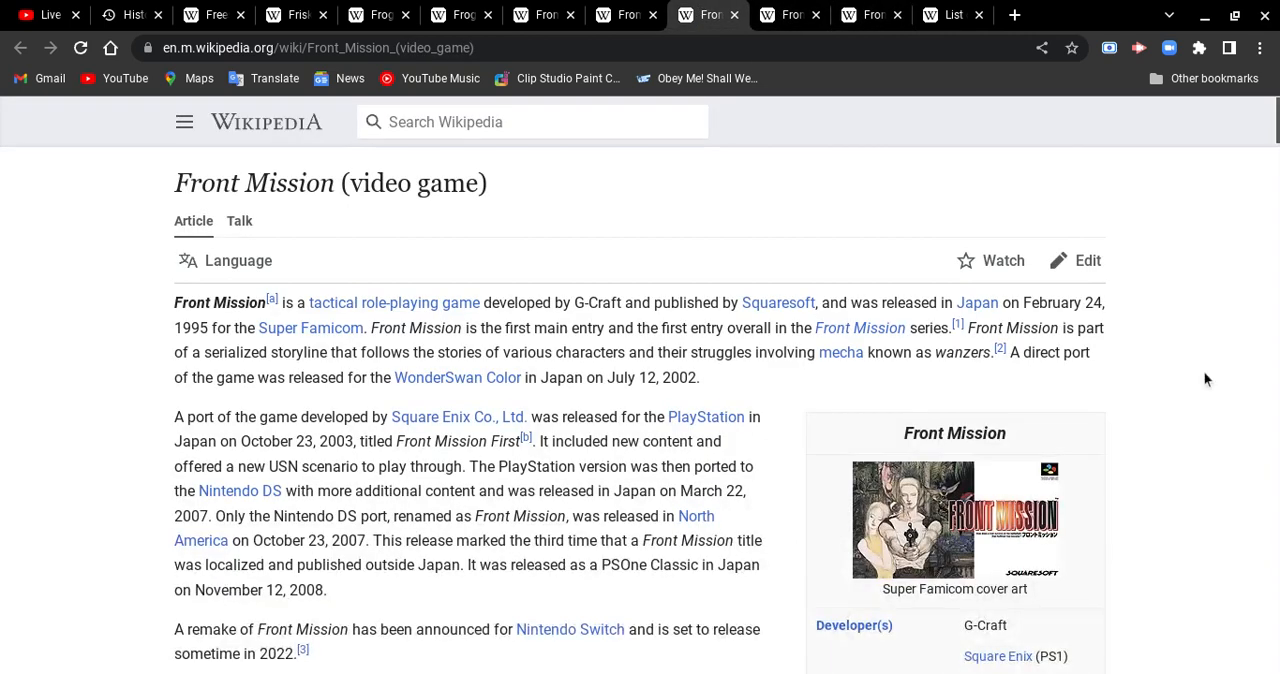
- Skim the Front Mission (video game) article to External links, then close it
scroll("down", 3)
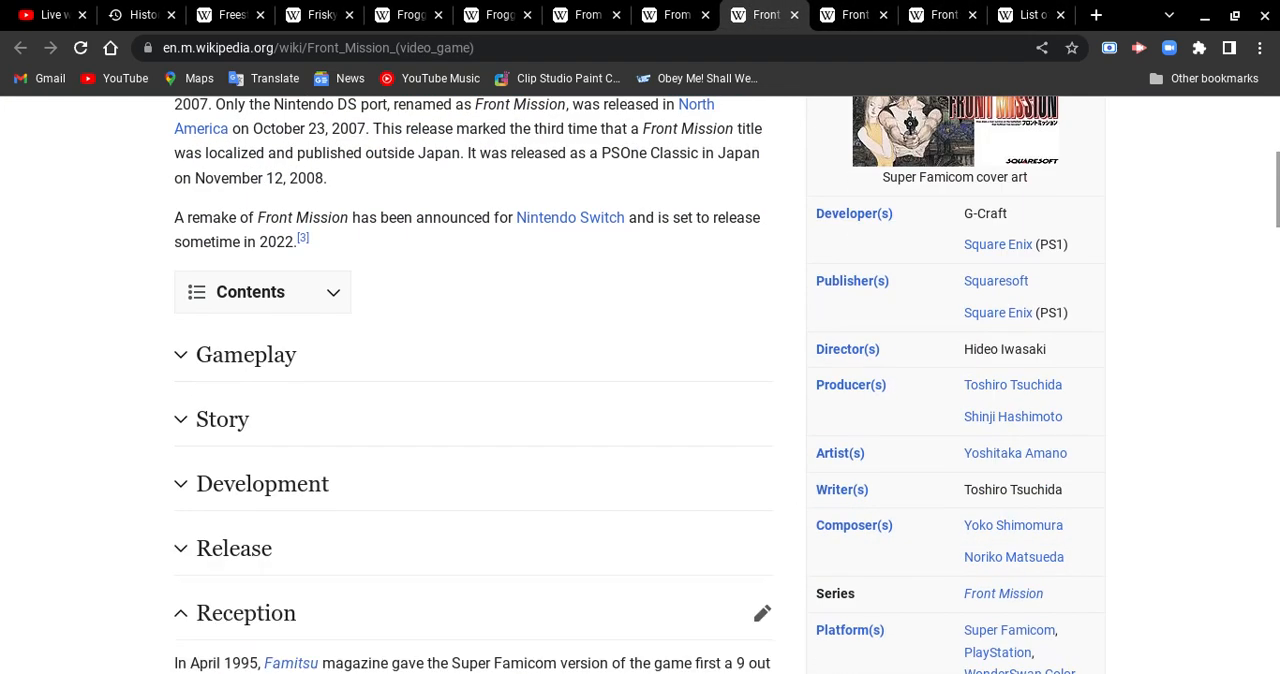
scroll("down", 3)
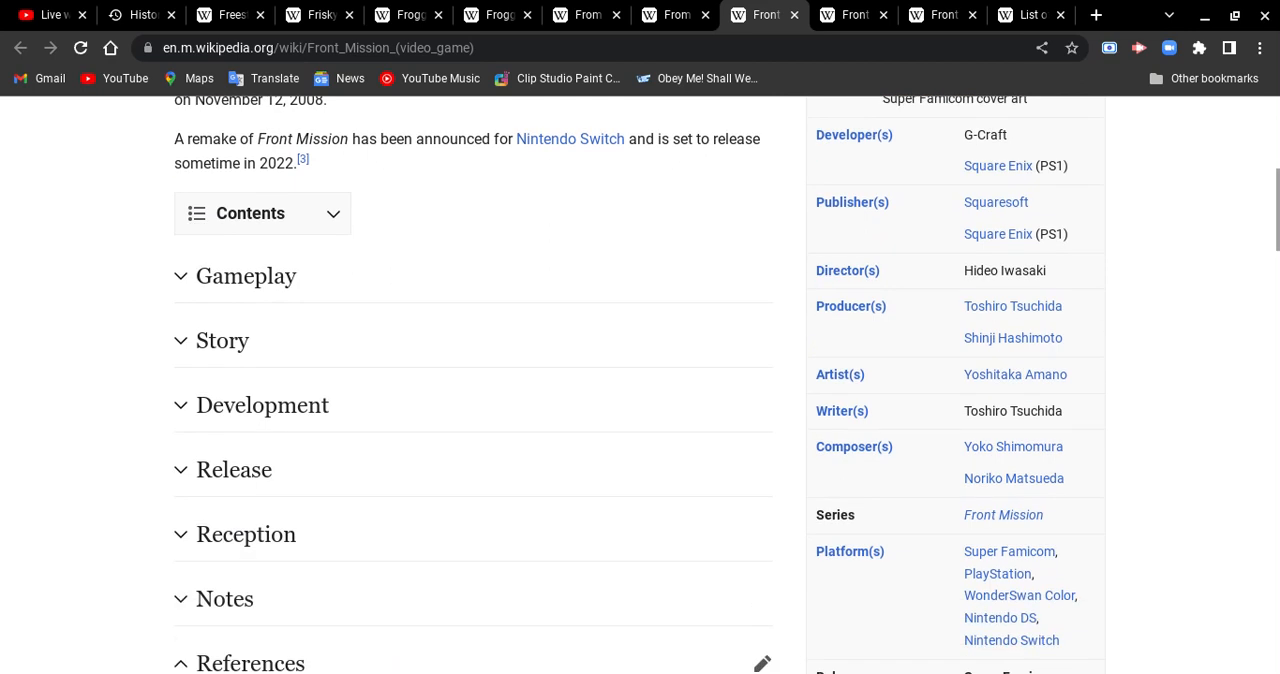
scroll("up", 3)
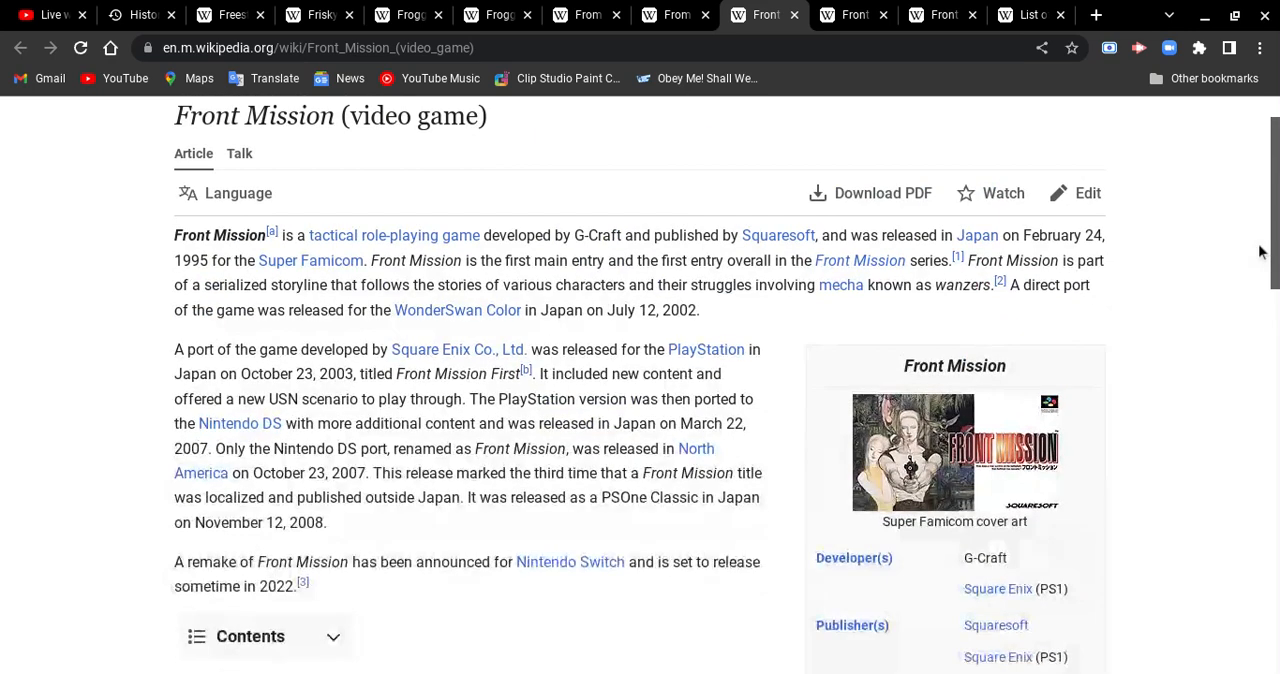
scroll("down", 3)
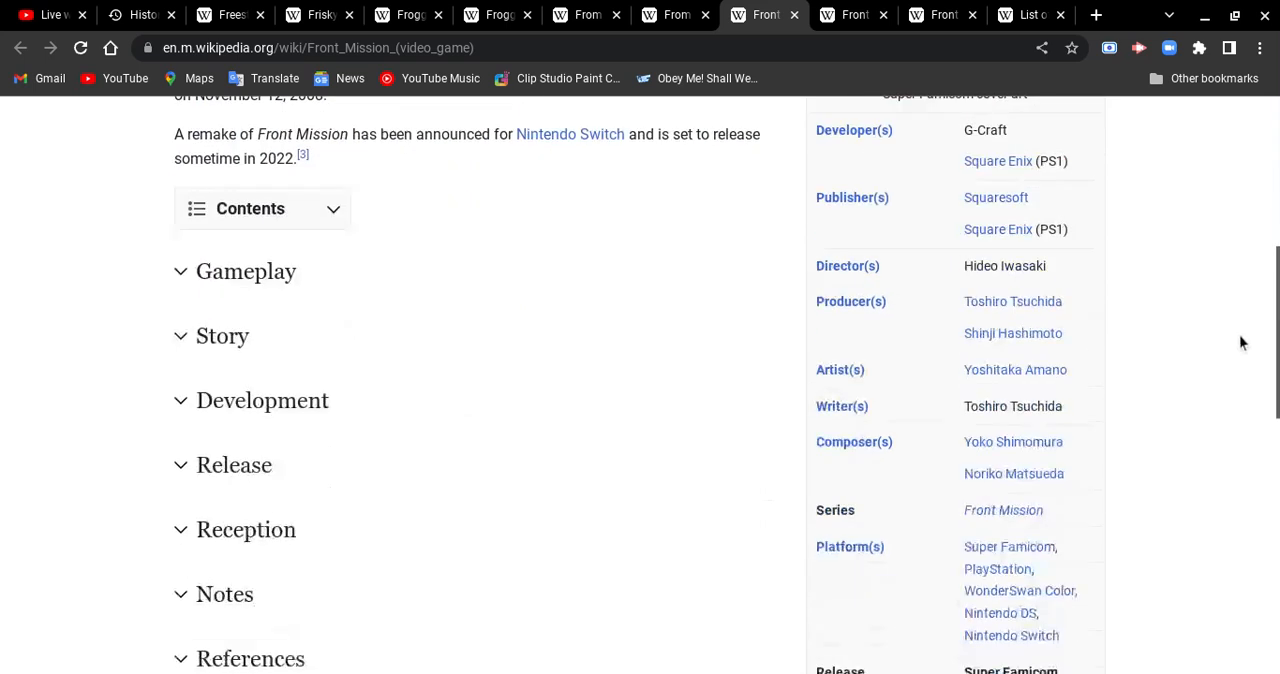
scroll("down", 3)
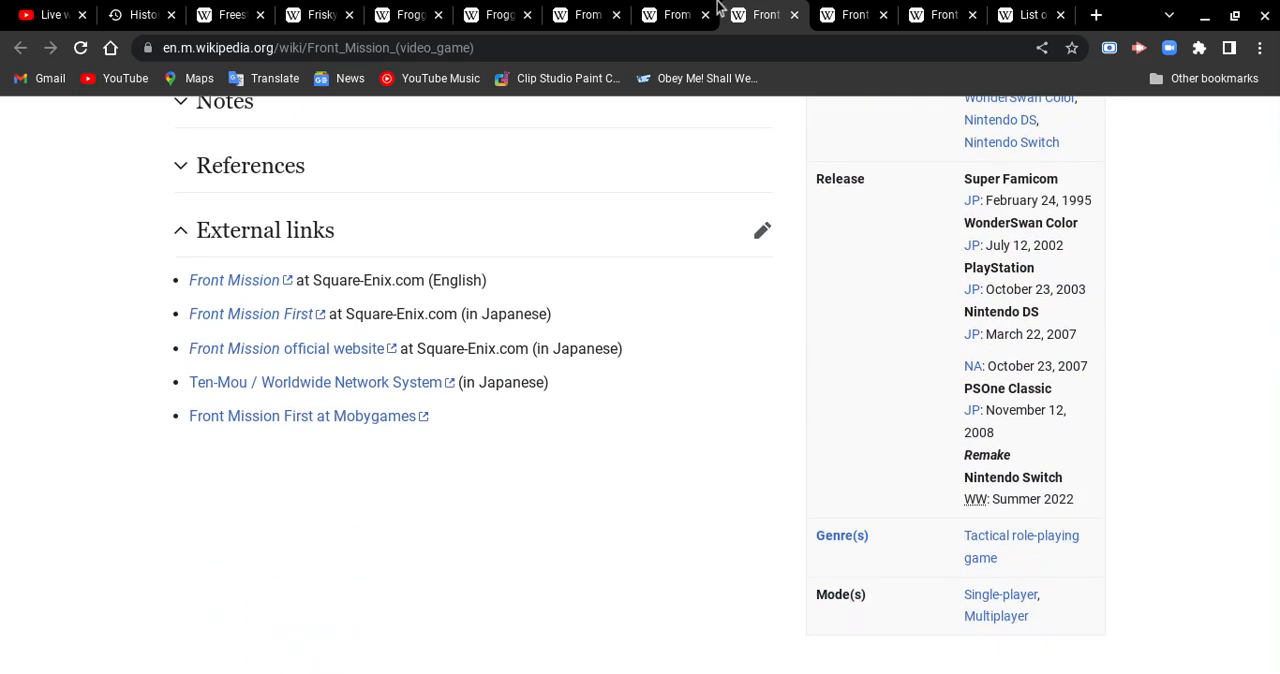
left_click(832, 14)
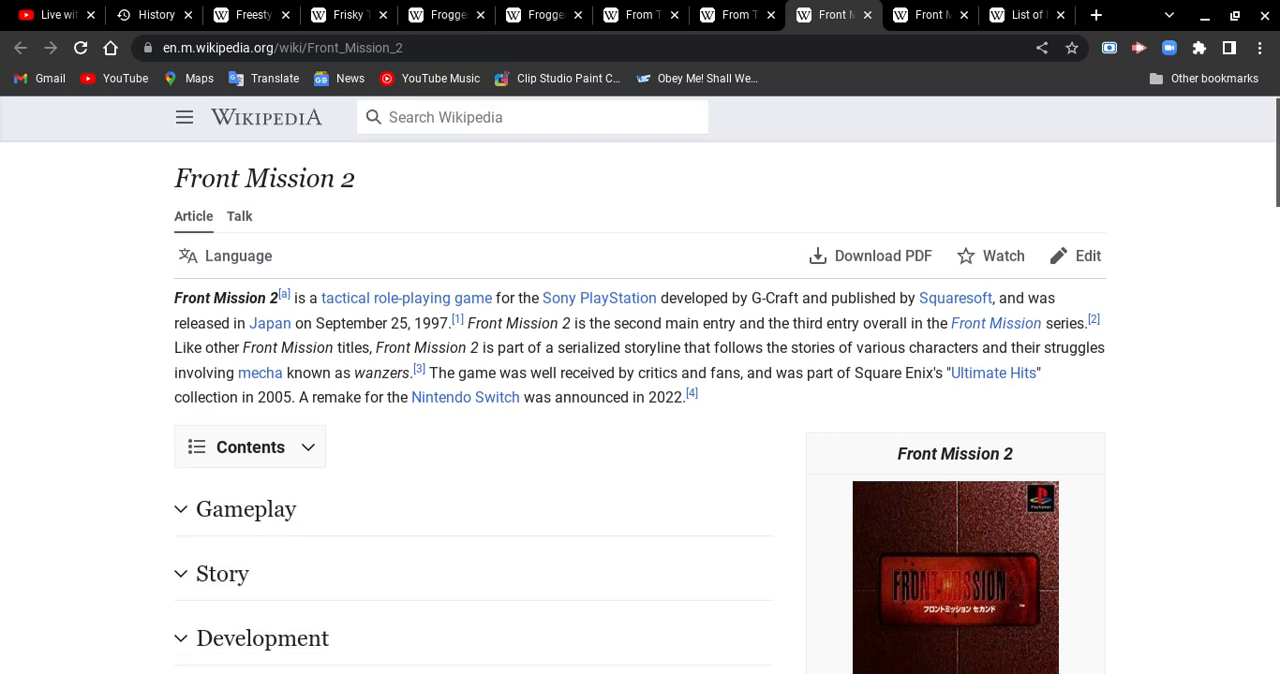
- Skim the Front Mission 2 article down toward its external links
scroll("down", 3)
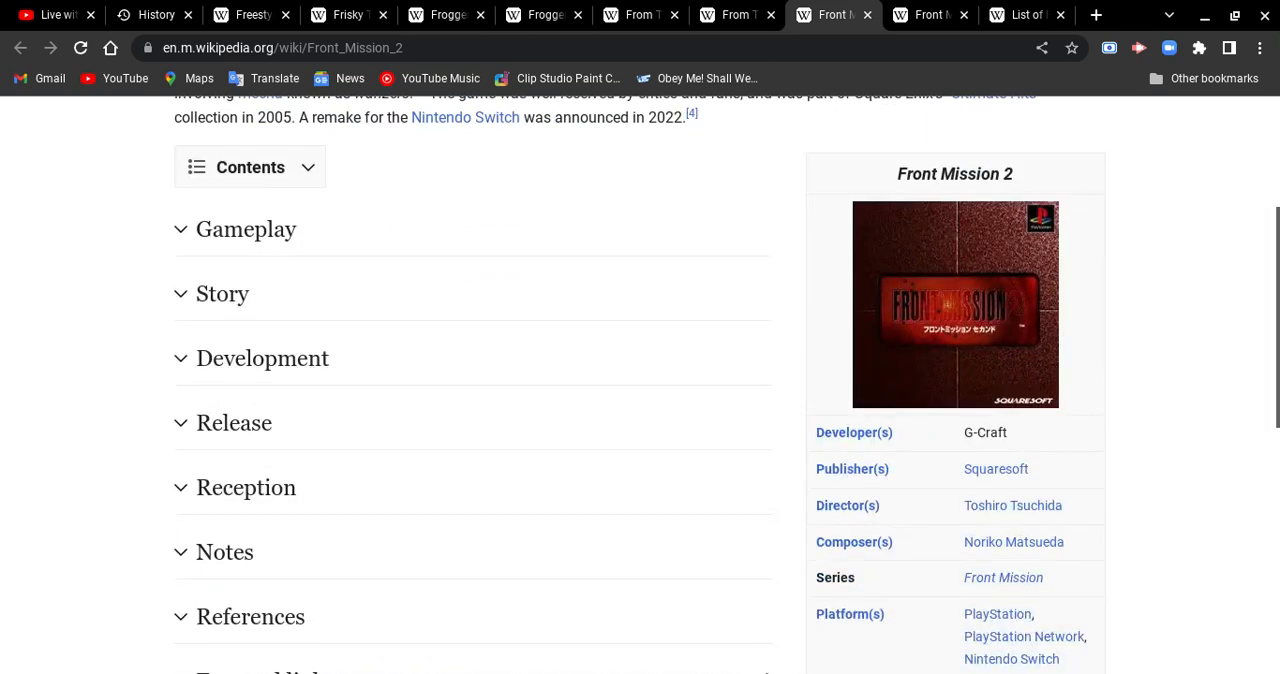
scroll("down", 3)
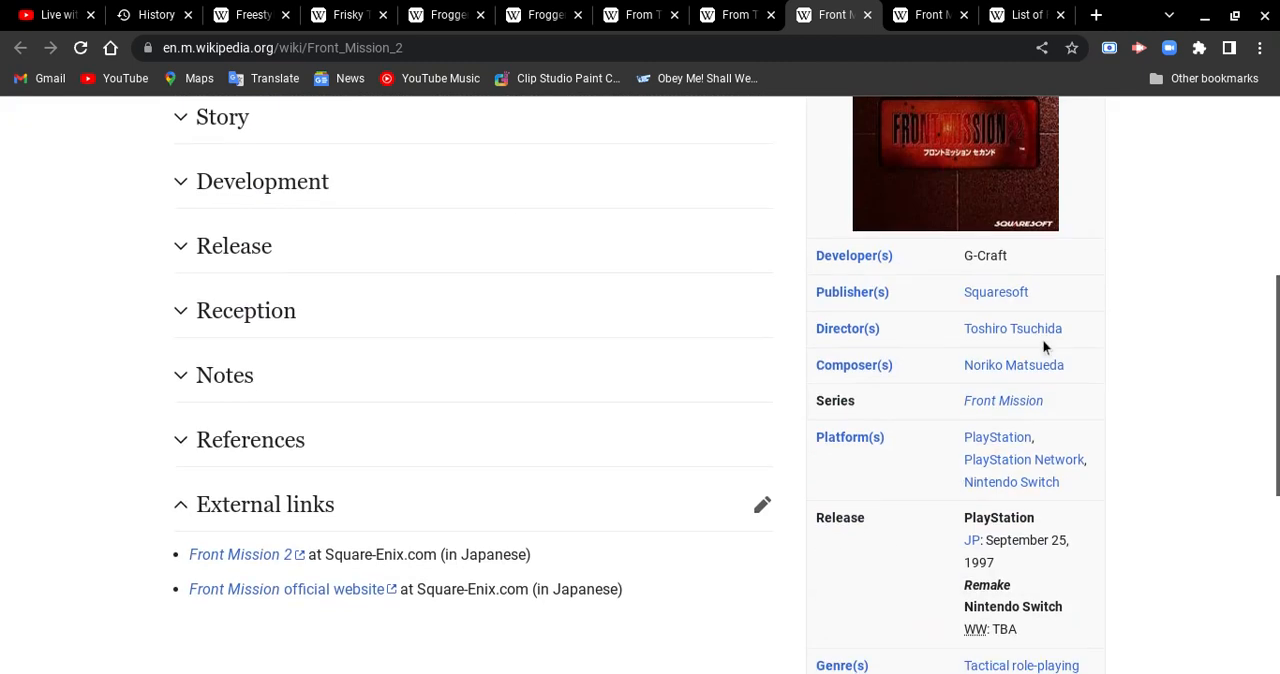
scroll("down", 3)
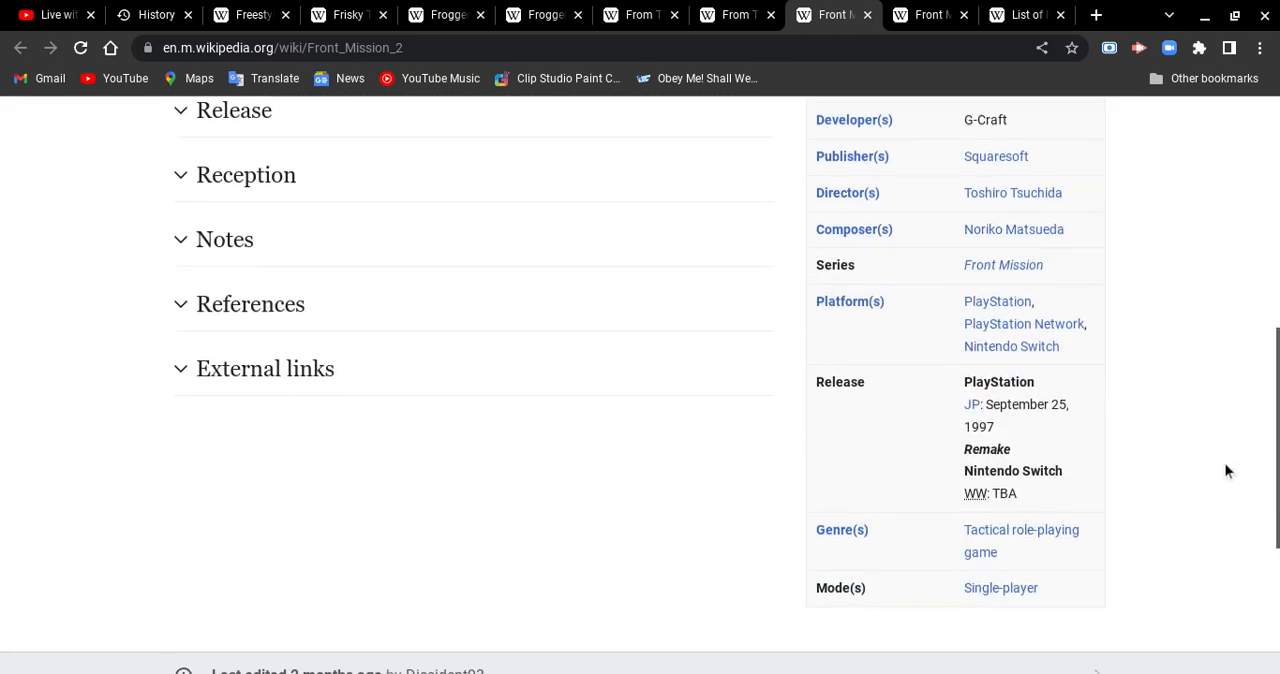
scroll("up", 3)
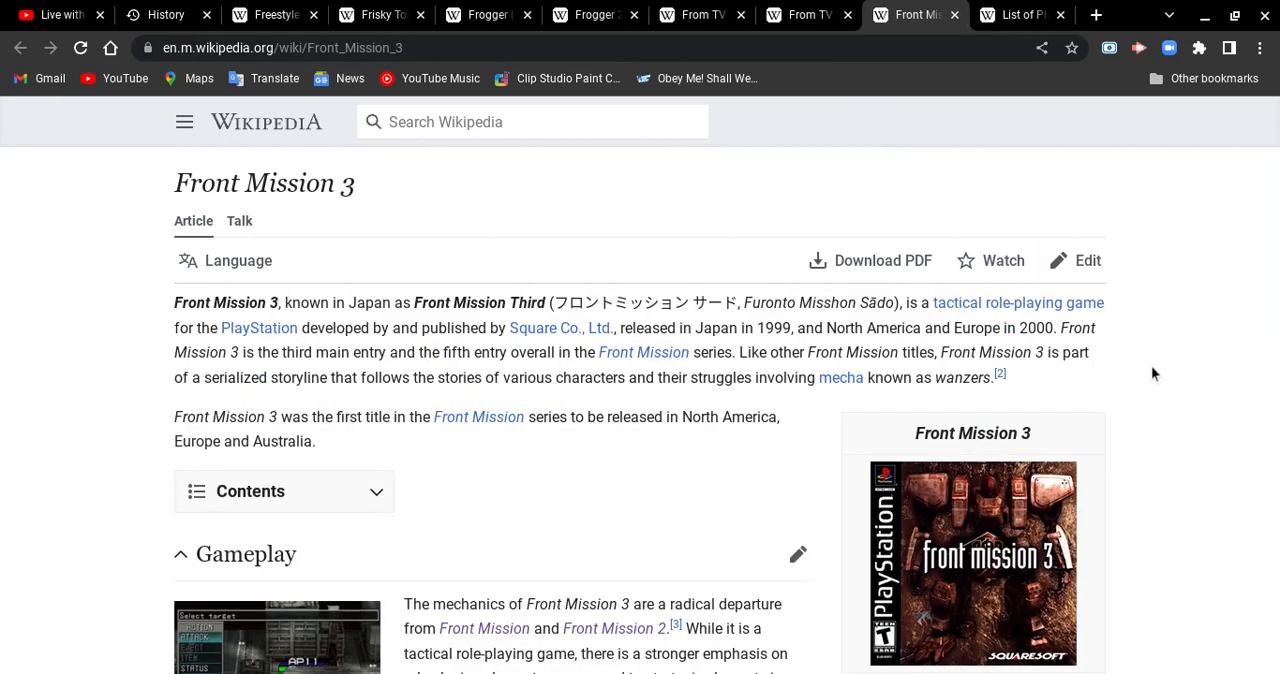
- Skim the Front Mission 3 article down to its end
scroll("down", 3)
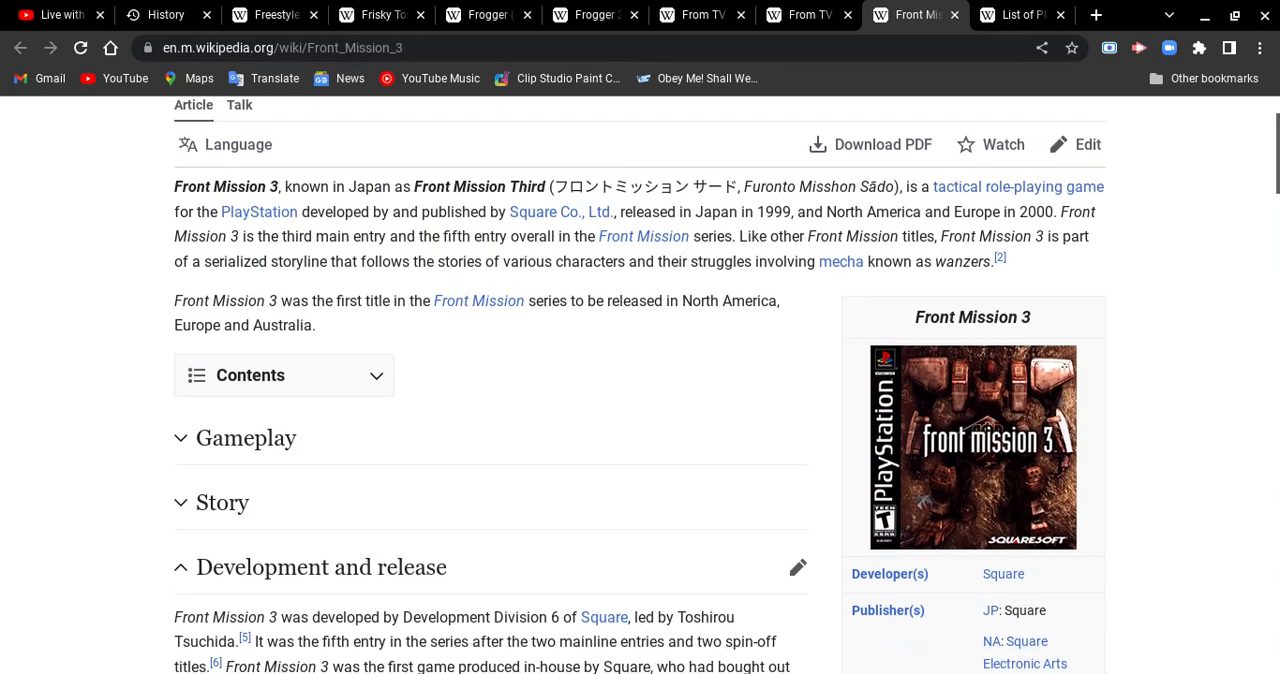
scroll("down", 3)
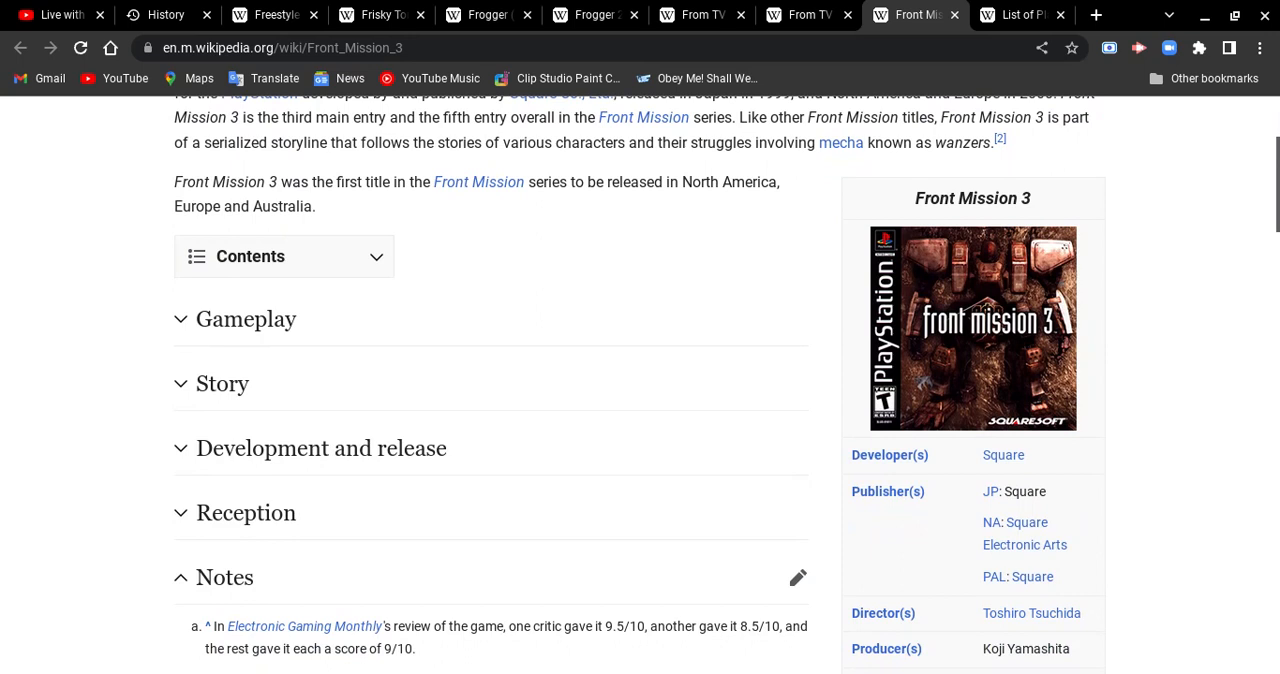
scroll("down", 3)
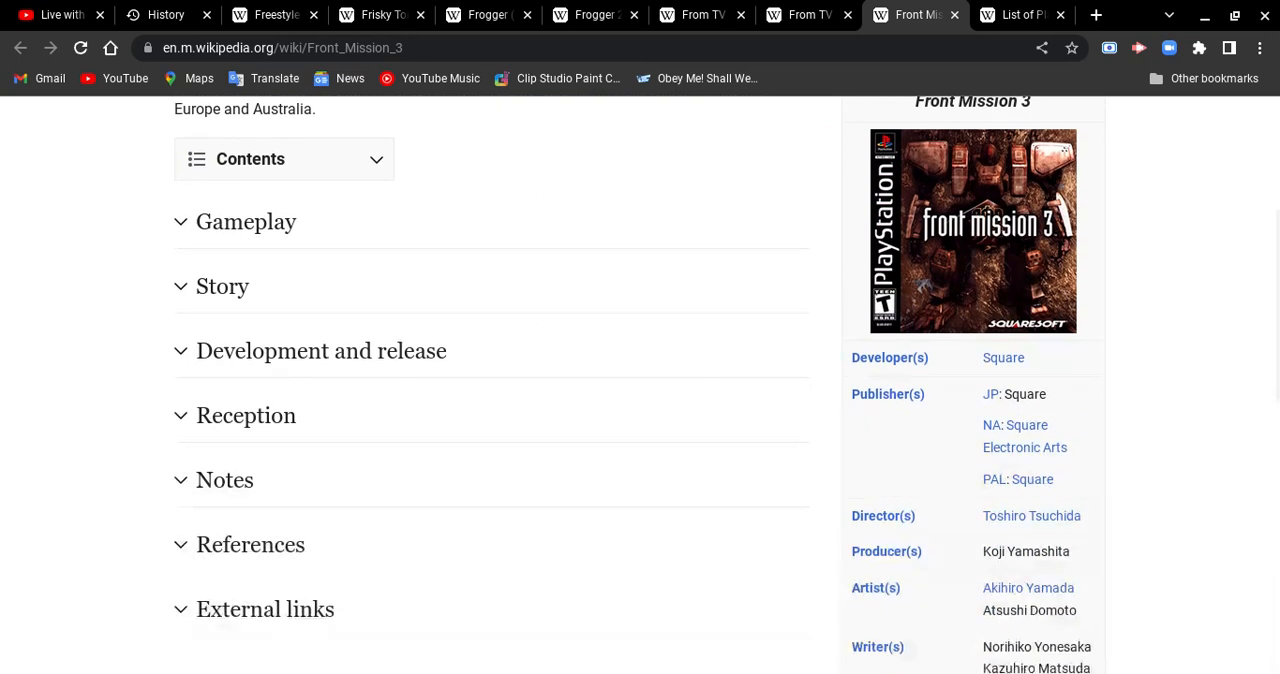
scroll("down", 3)
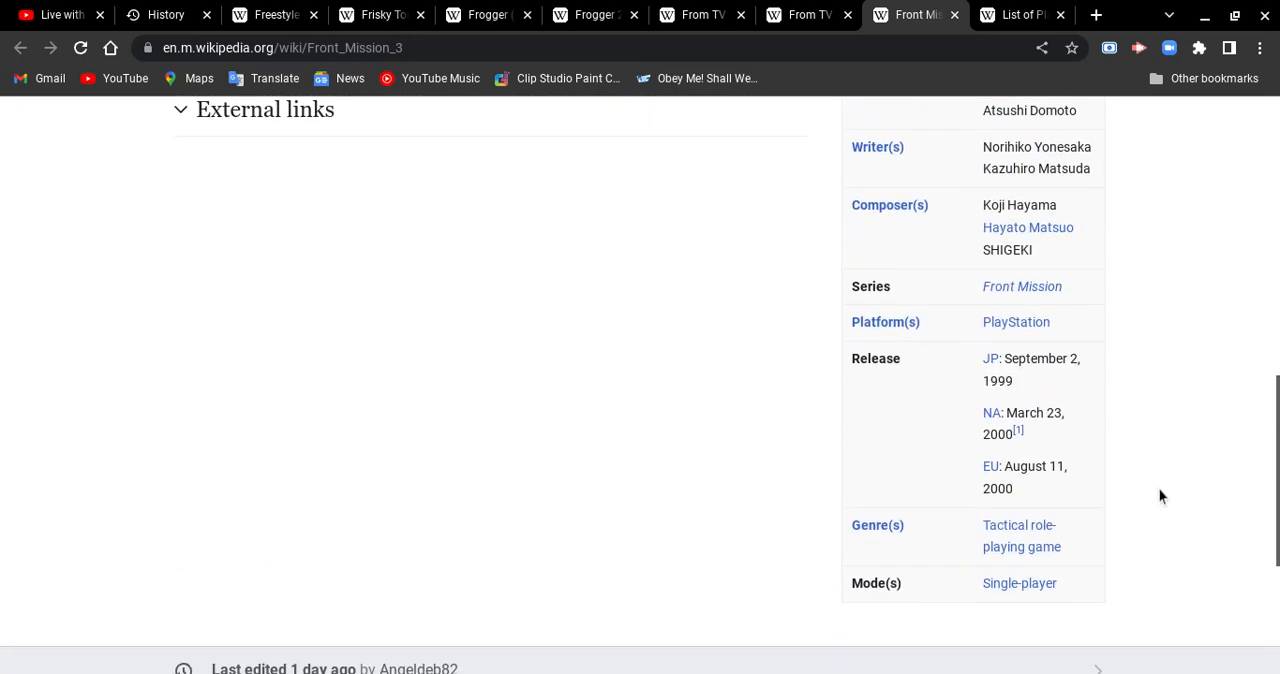
scroll("up", 3)
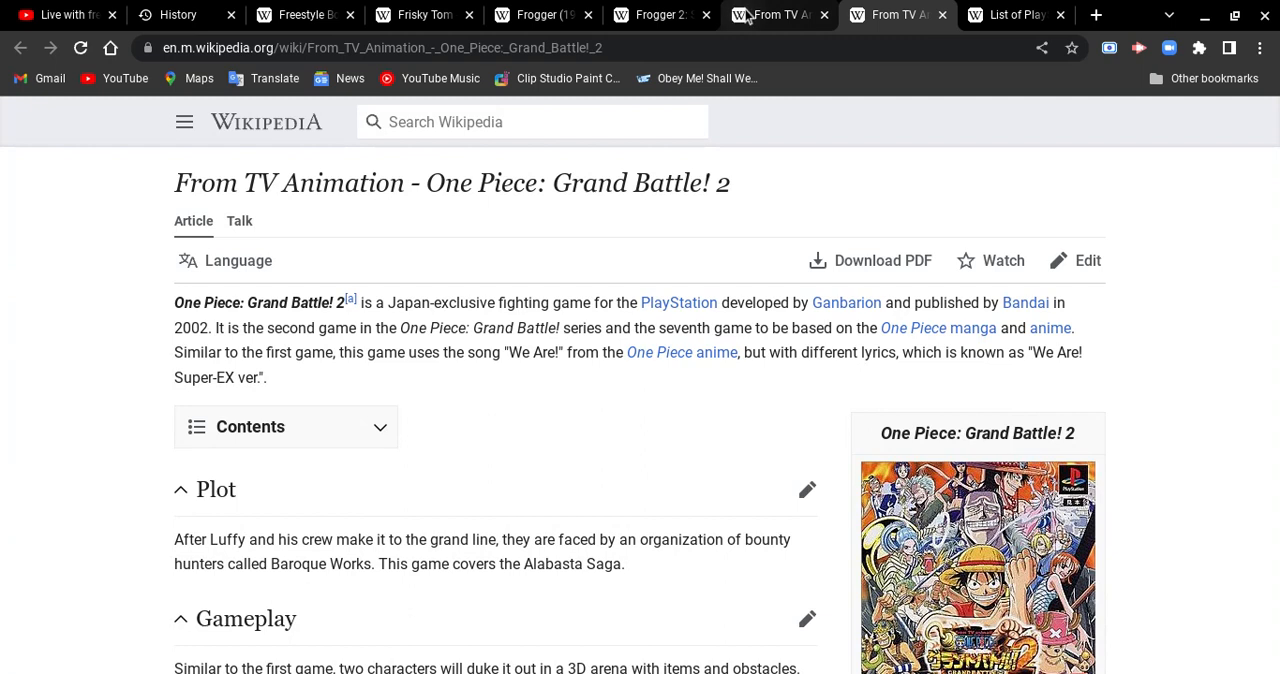
- Switch to the first One Piece: Grand Battle! article and skim its opening
left_click(780, 14)
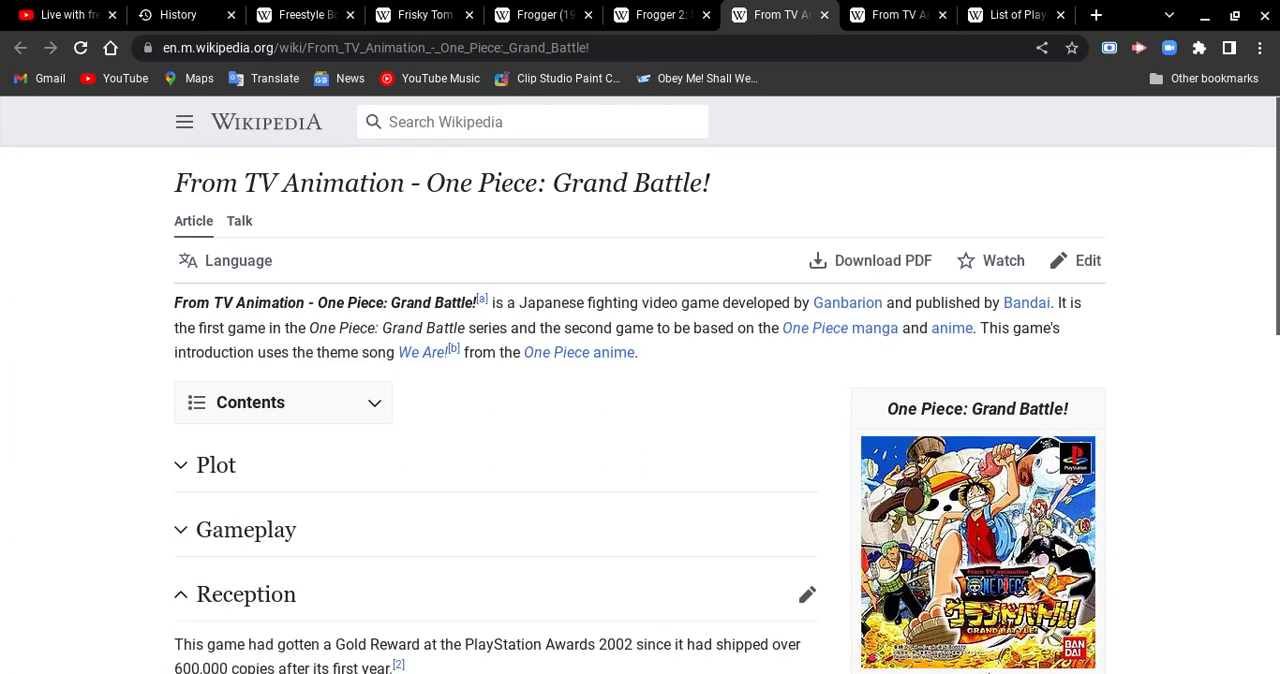
scroll("down", 3)
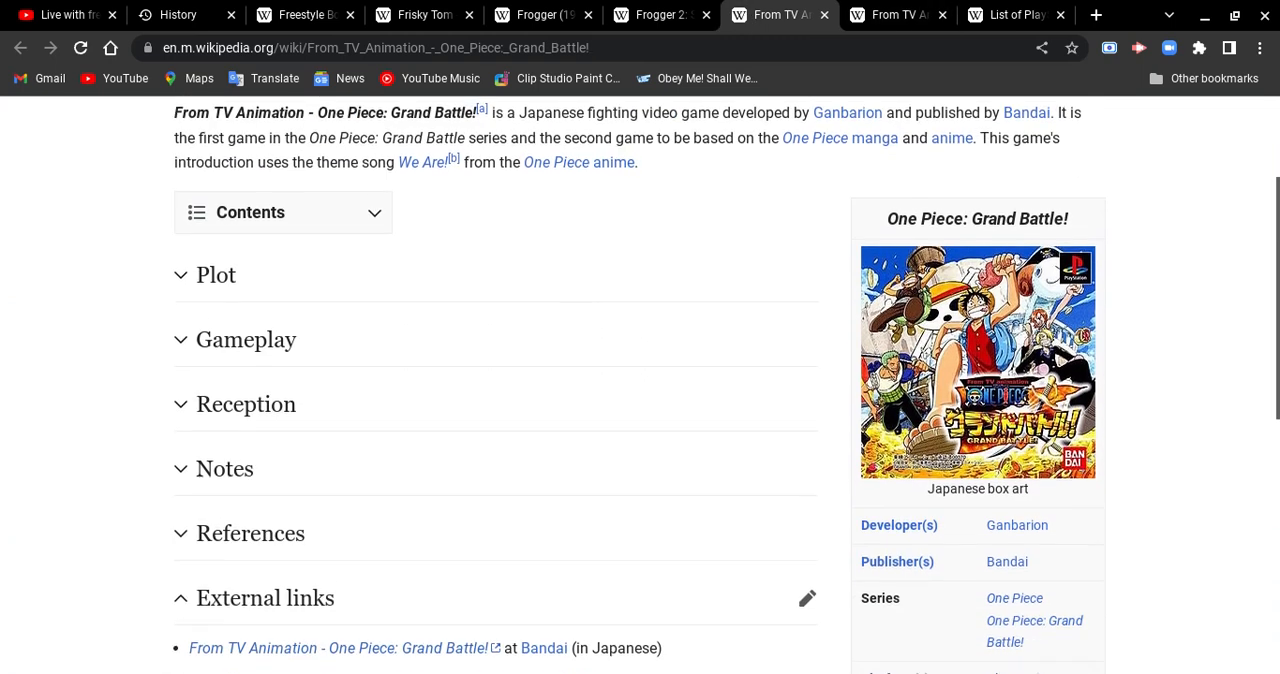
scroll("up", 3)
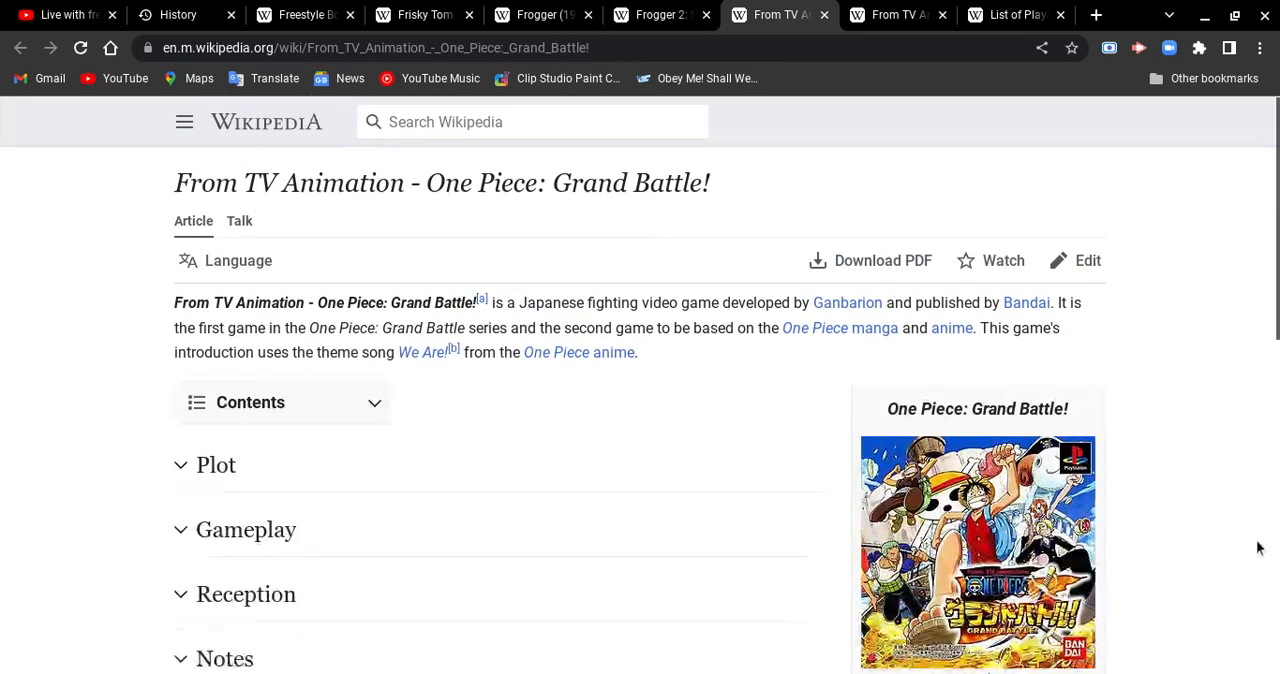
scroll("down", 3)
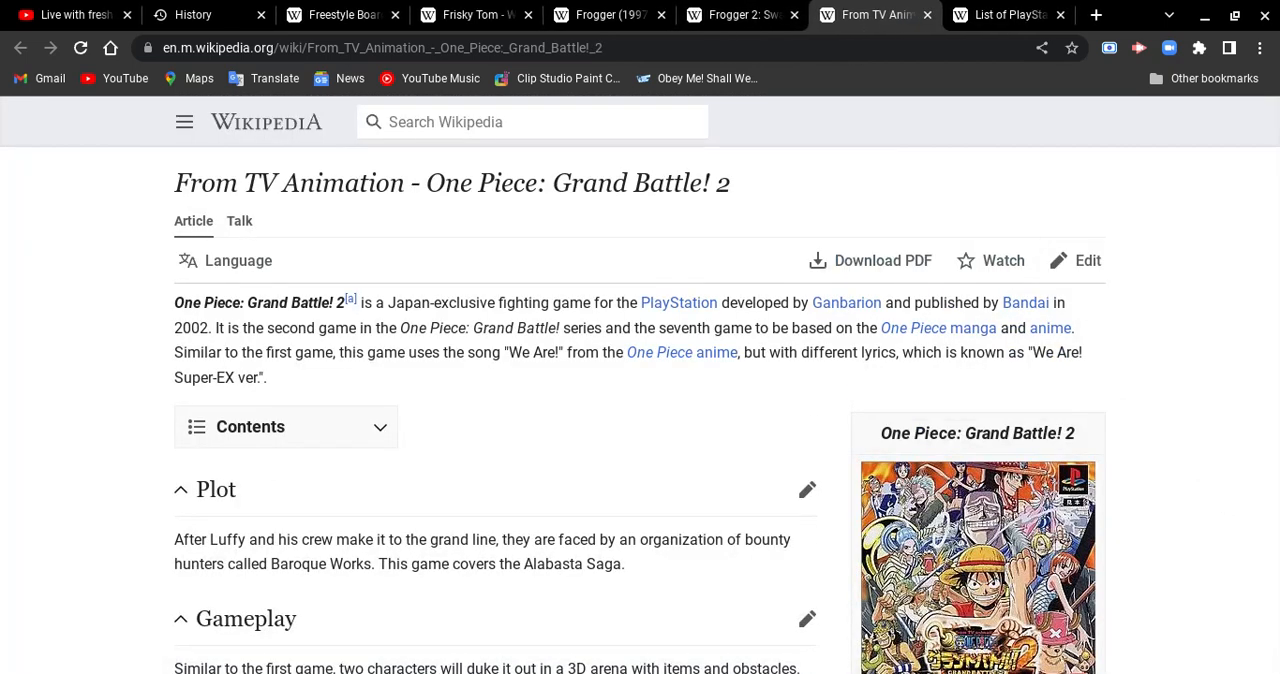
- Skim the One Piece: Grand Battle! 2 article down to its external links
scroll("down", 3)
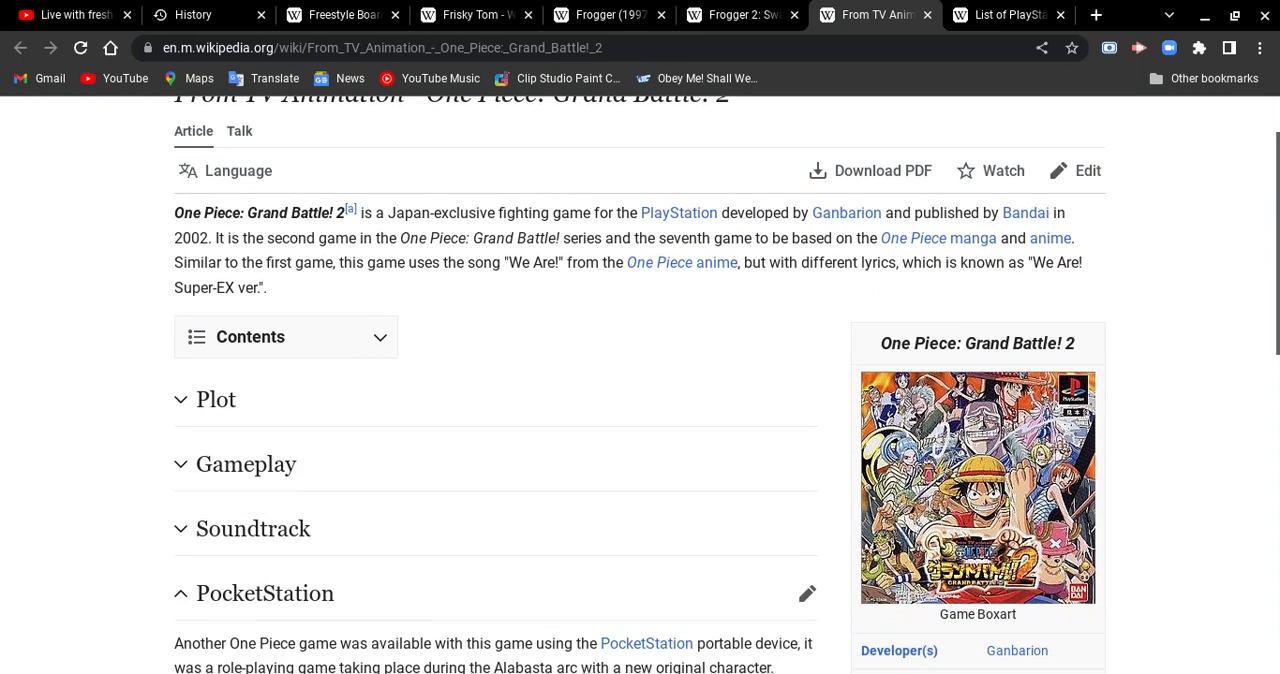
scroll("down", 3)
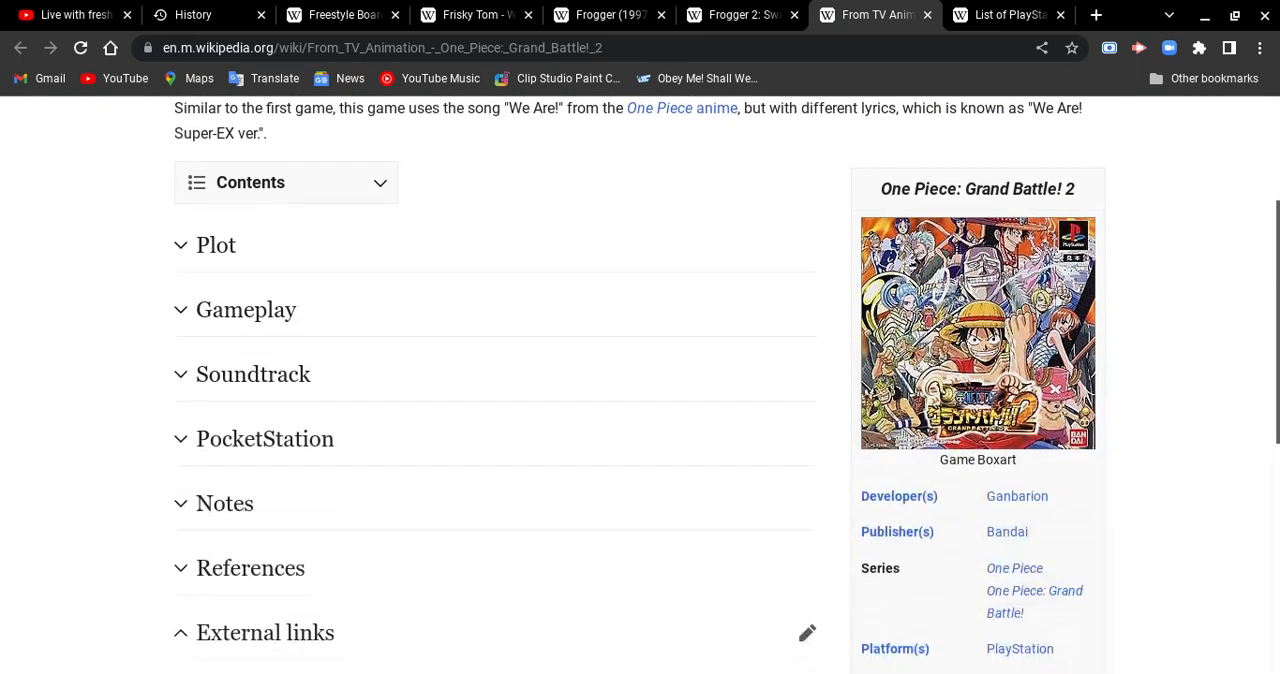
scroll("up", 3)
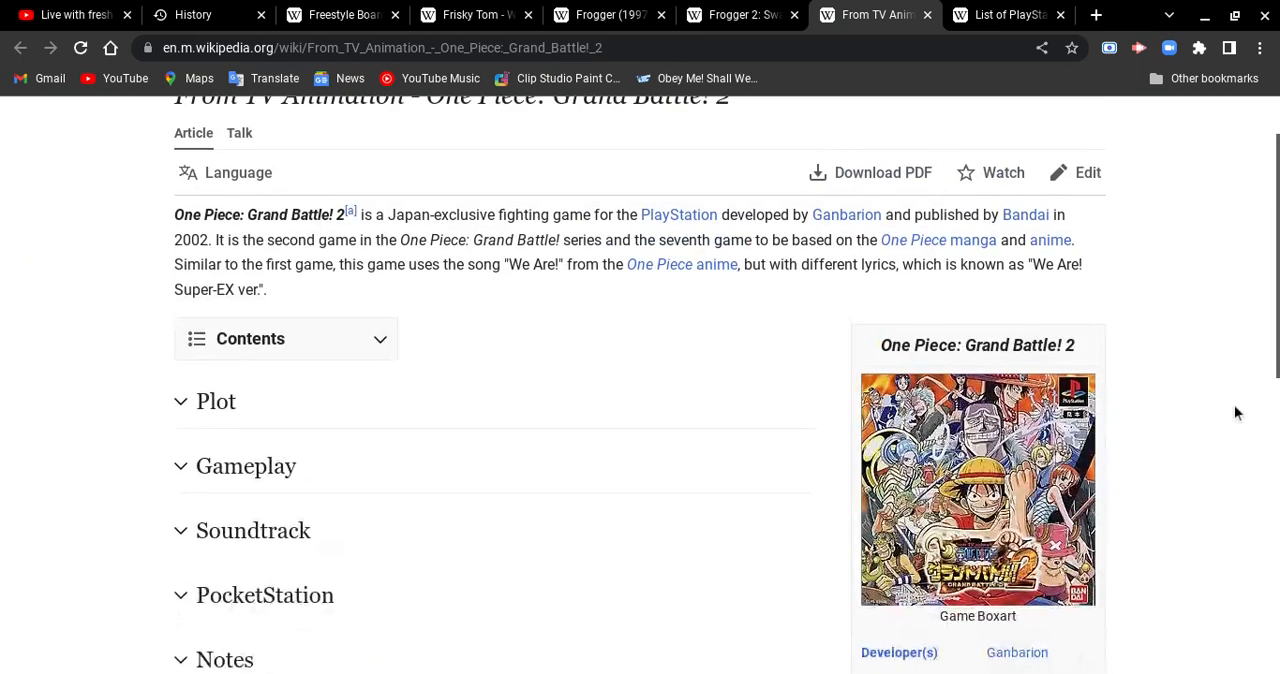
scroll("down", 3)
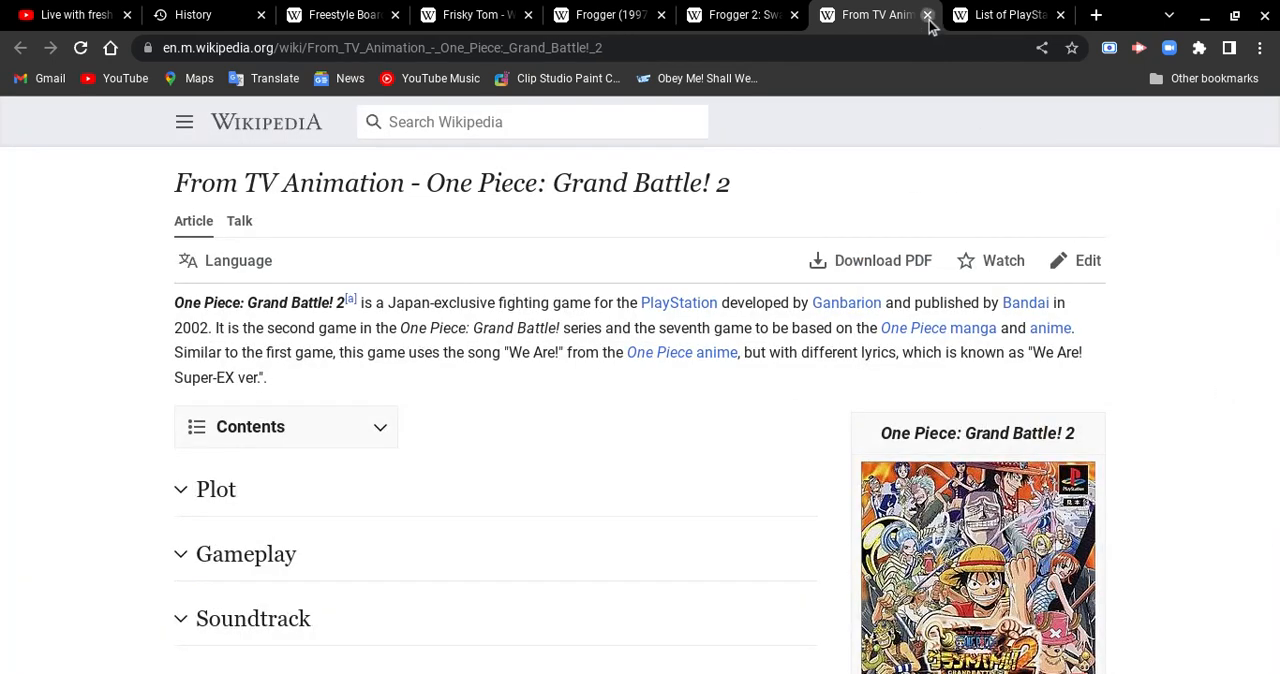
- Close One Piece: Grand Battle! 2, skim Freestyle Boardin' '99, and close it
left_click(928, 14)
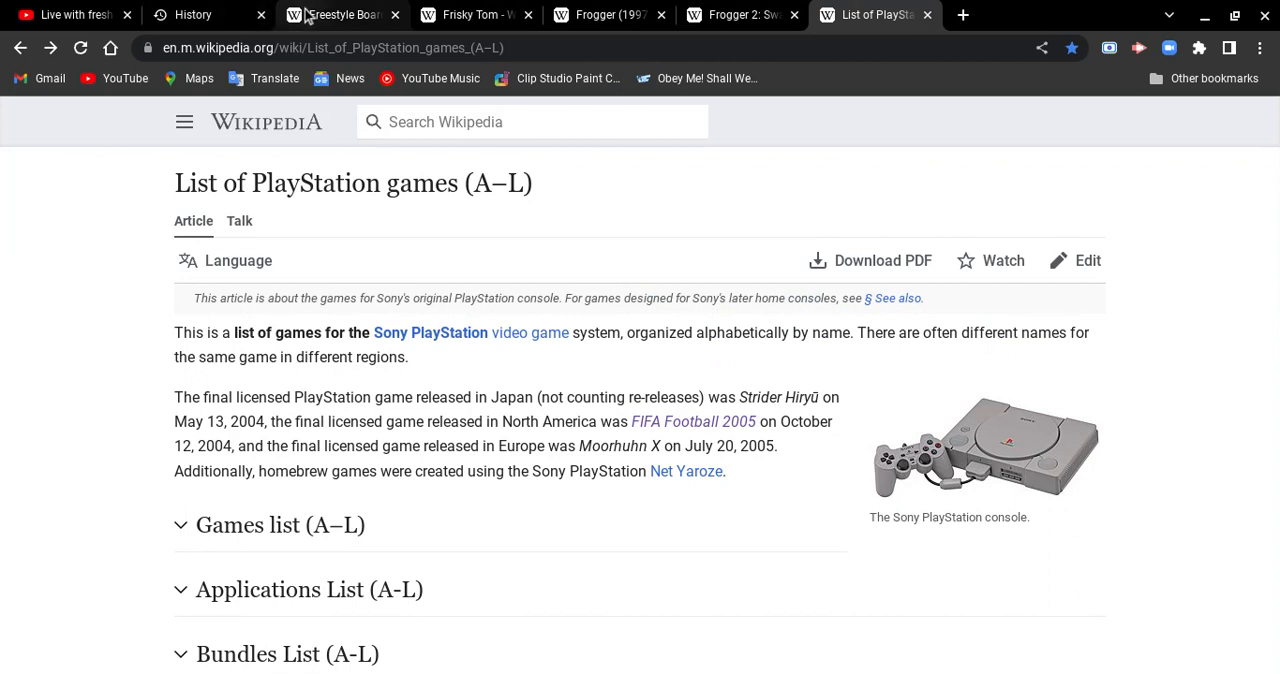
left_click(340, 14)
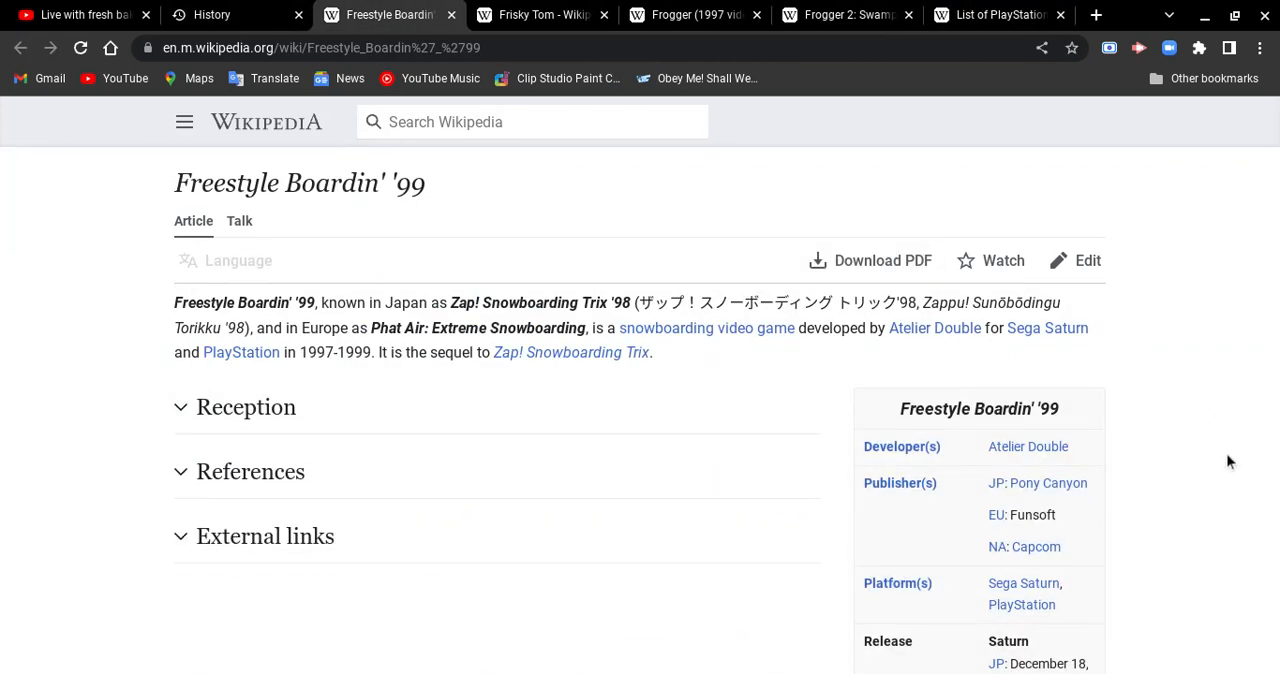
scroll("down", 3)
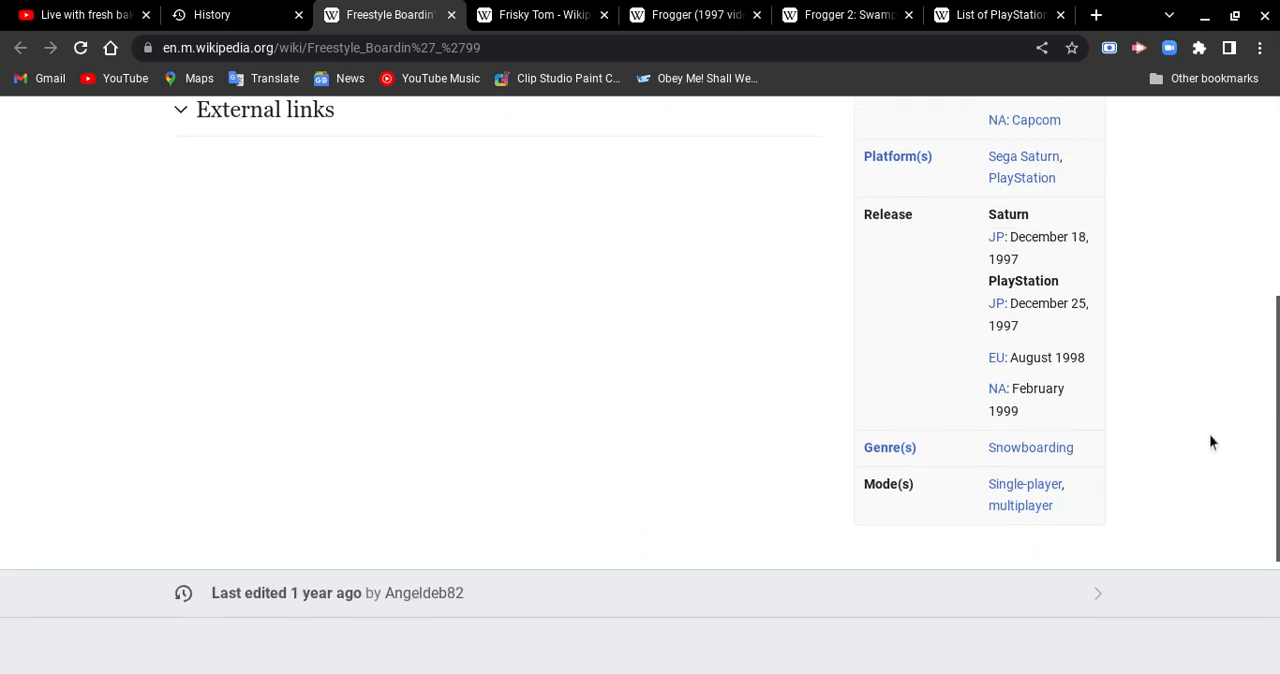
left_click(540, 14)
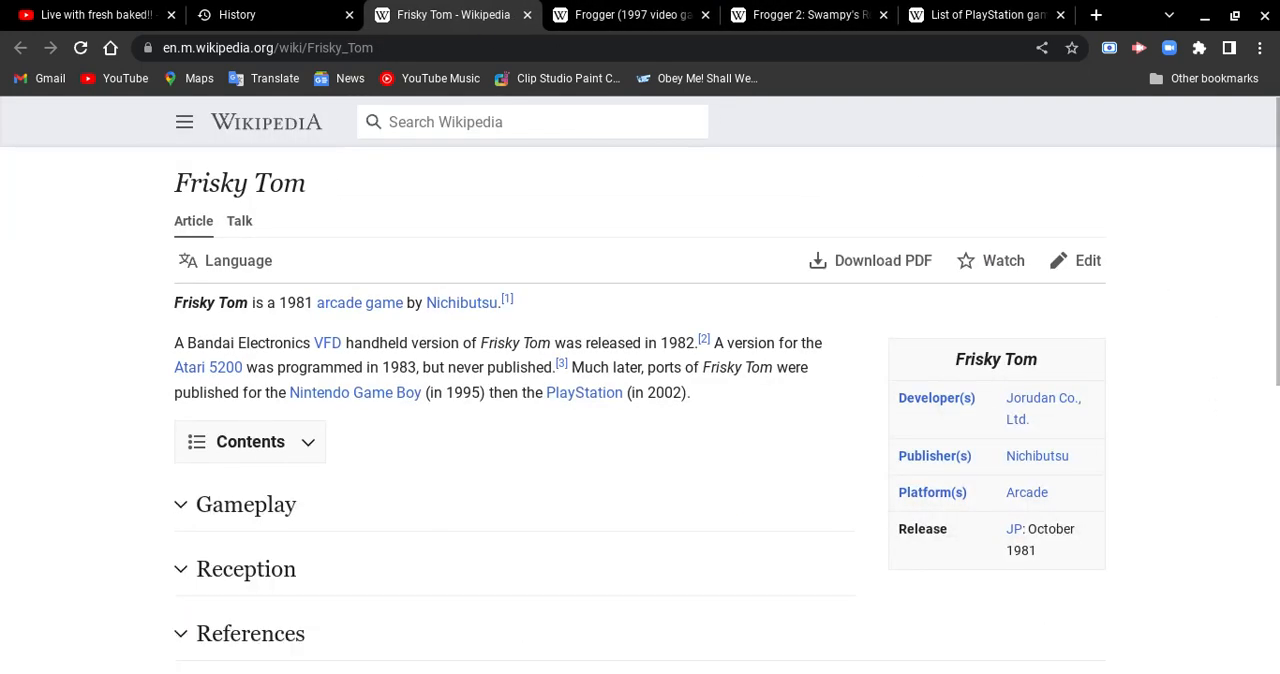
- Skim the Frisky Tom article
scroll("down", 3)
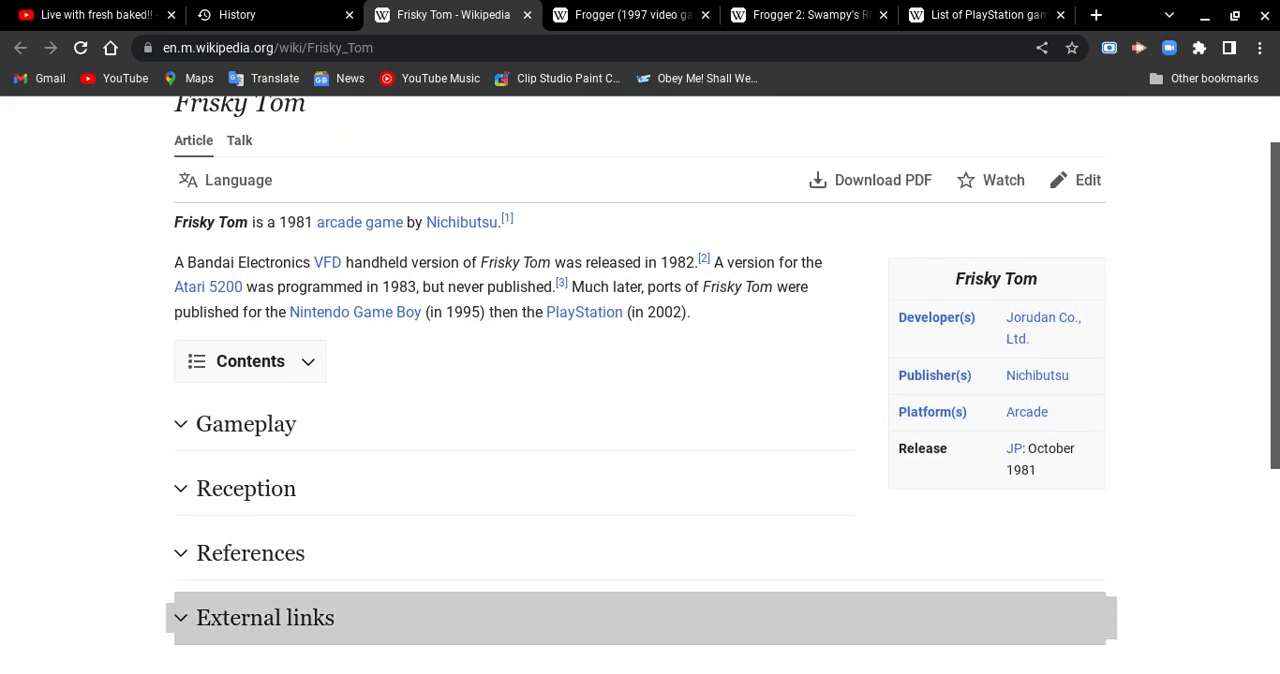
scroll("up", 3)
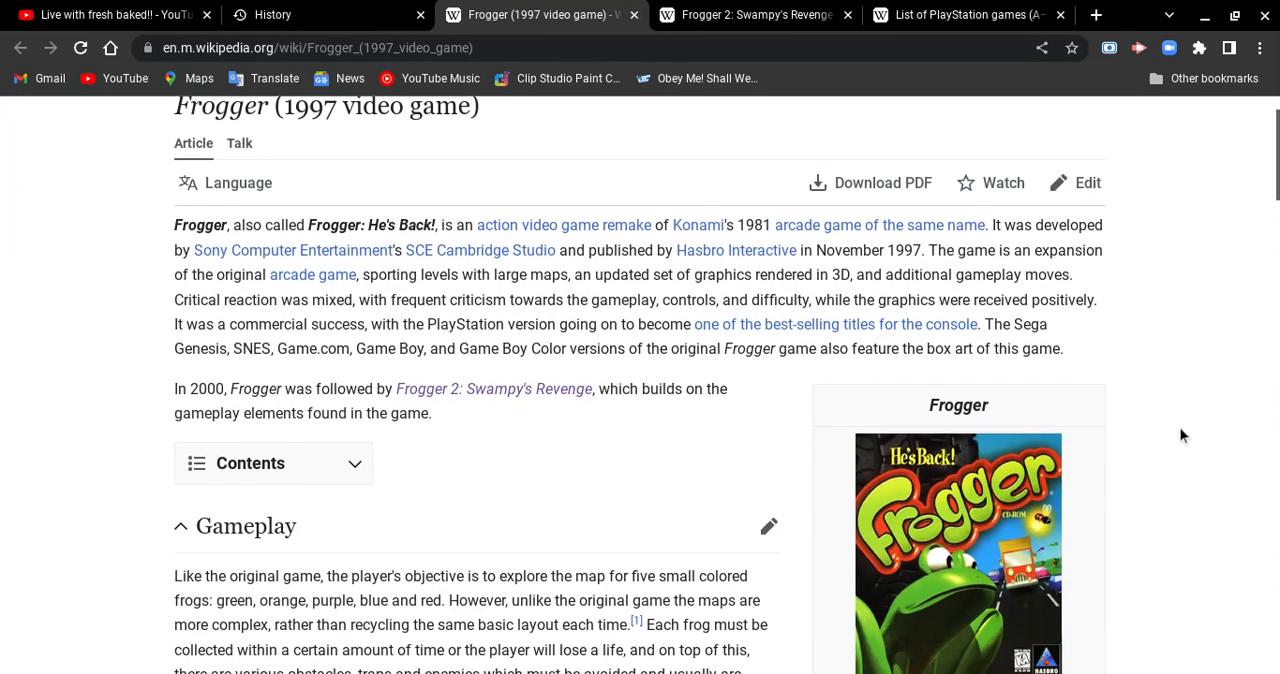
- Skim the Frogger (1997 video game) article through its infobox and back to the top
scroll("down", 3)
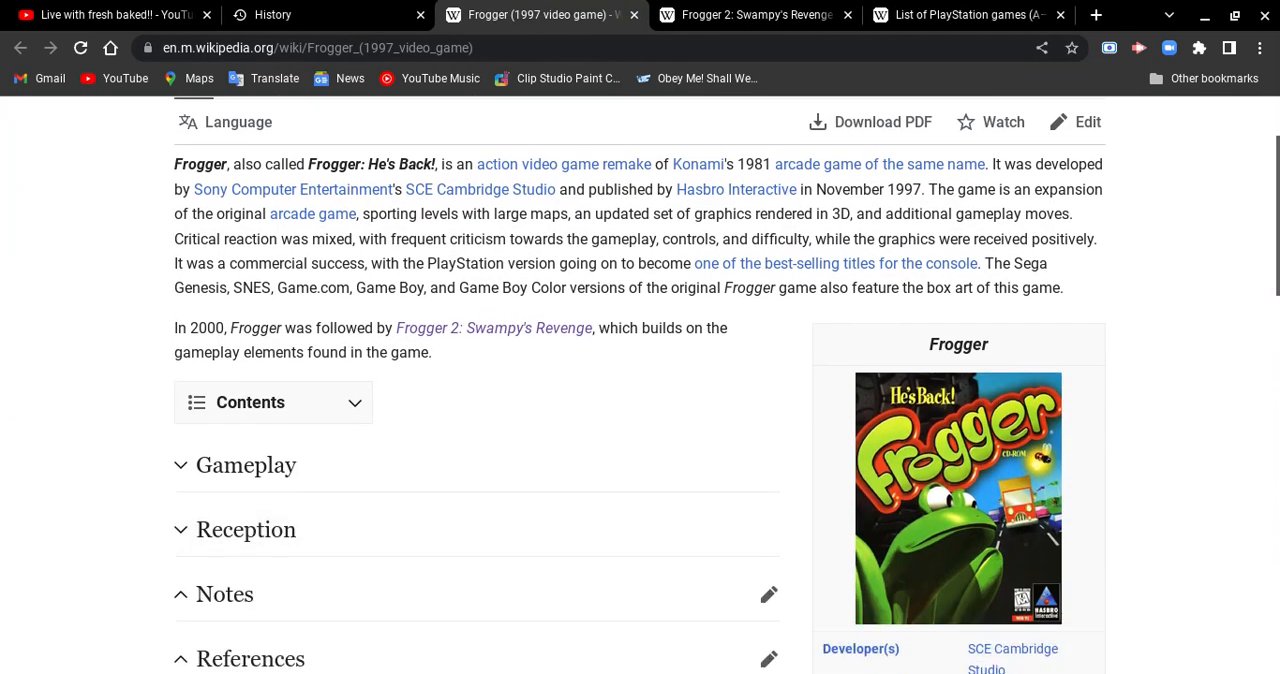
scroll("down", 3)
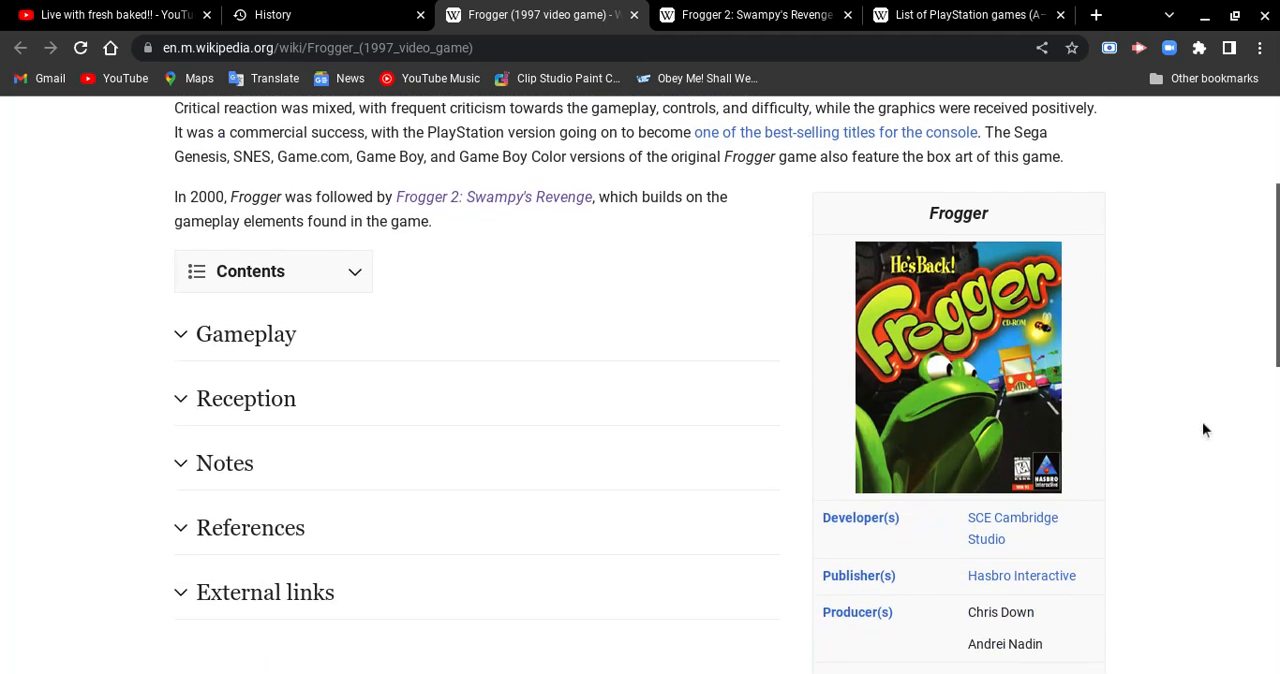
scroll("up", 3)
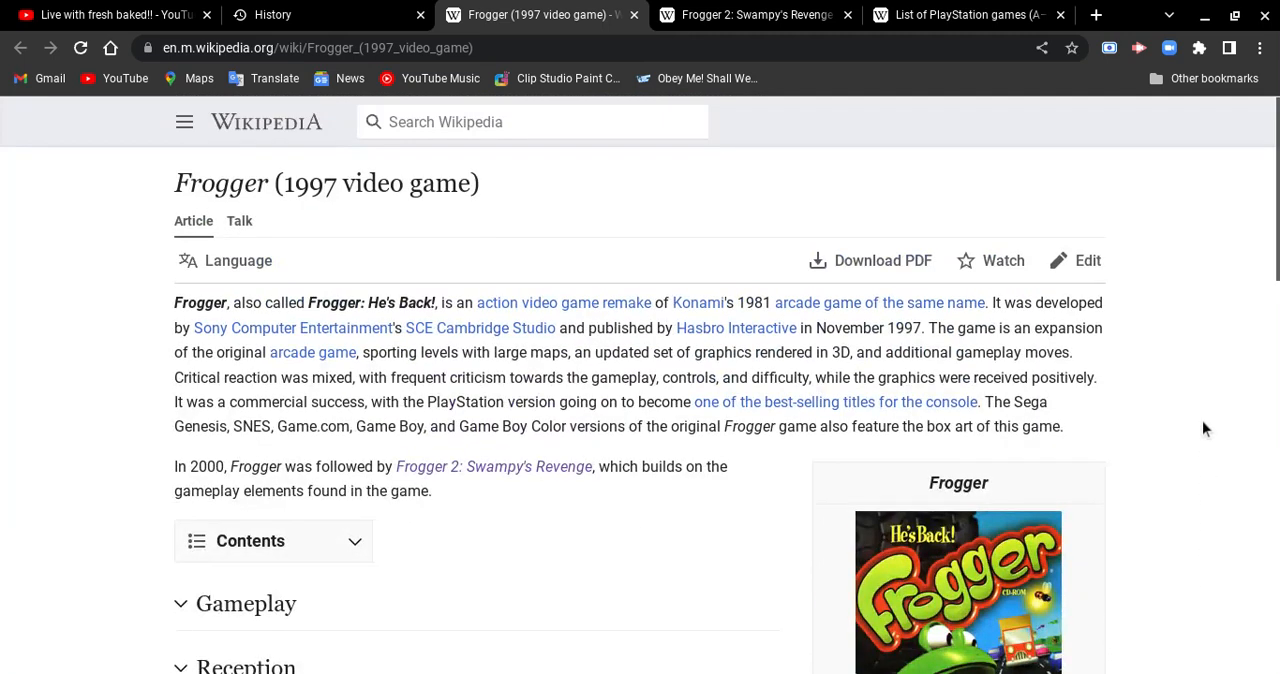
scroll("down", 3)
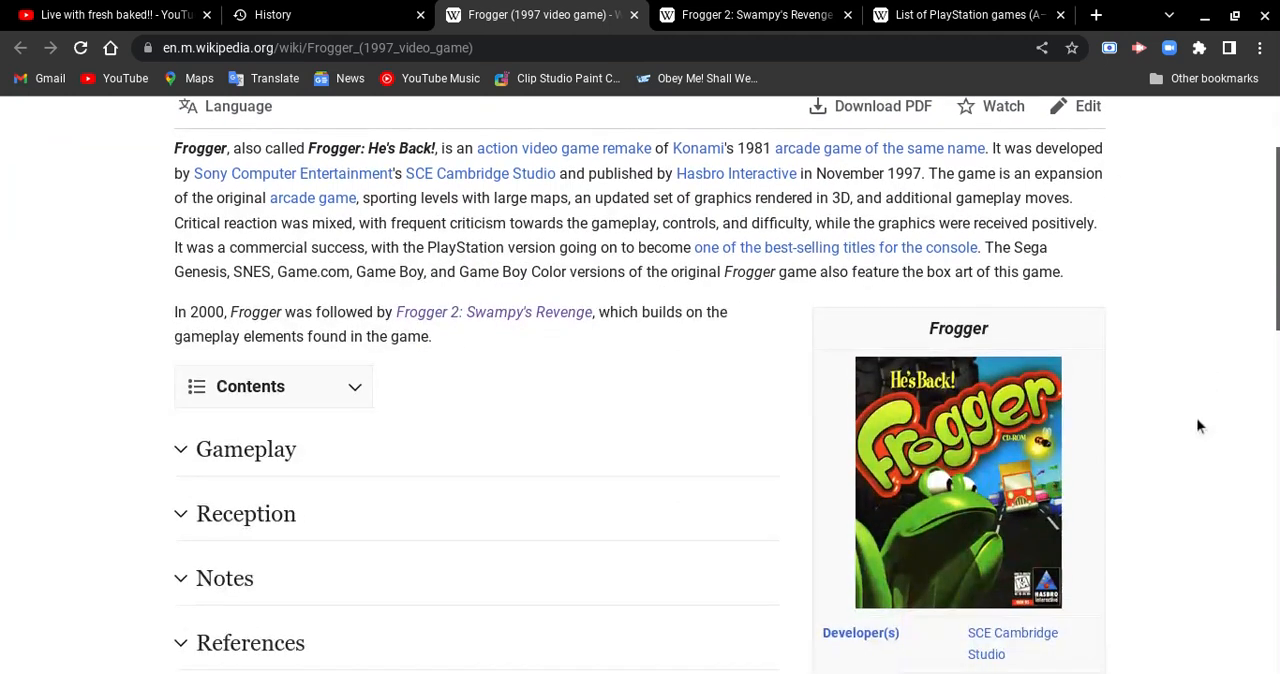
scroll("down", 3)
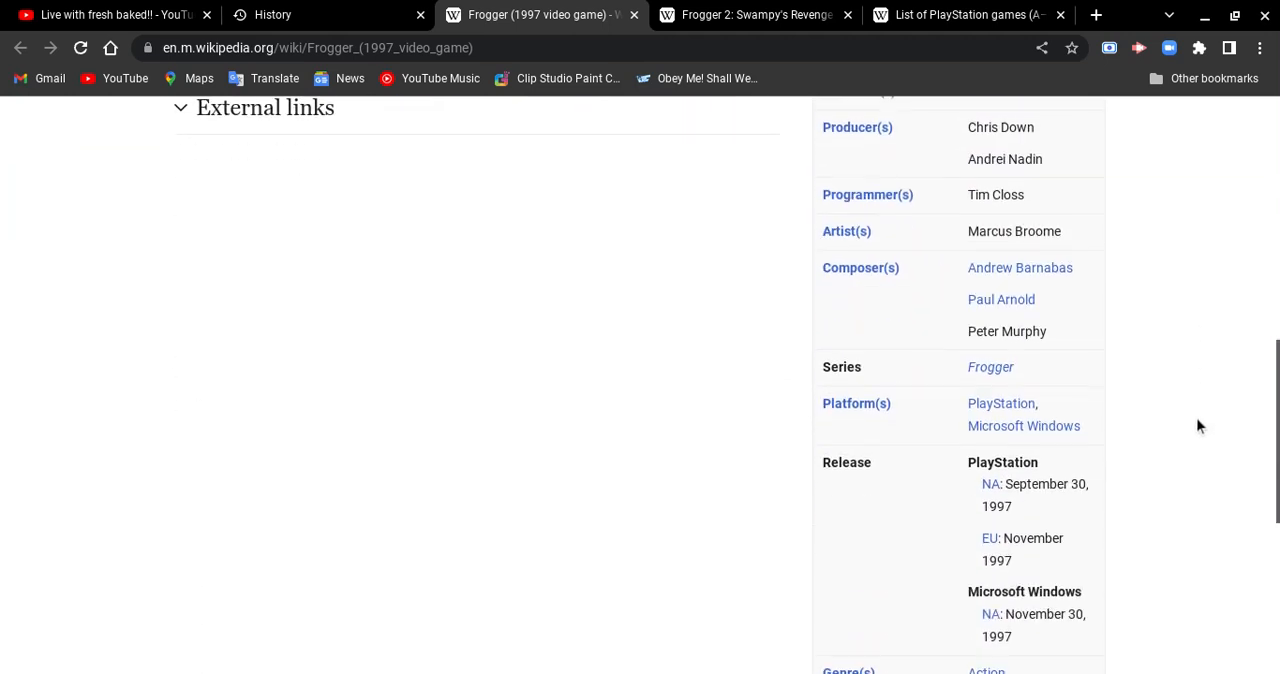
scroll("down", 3)
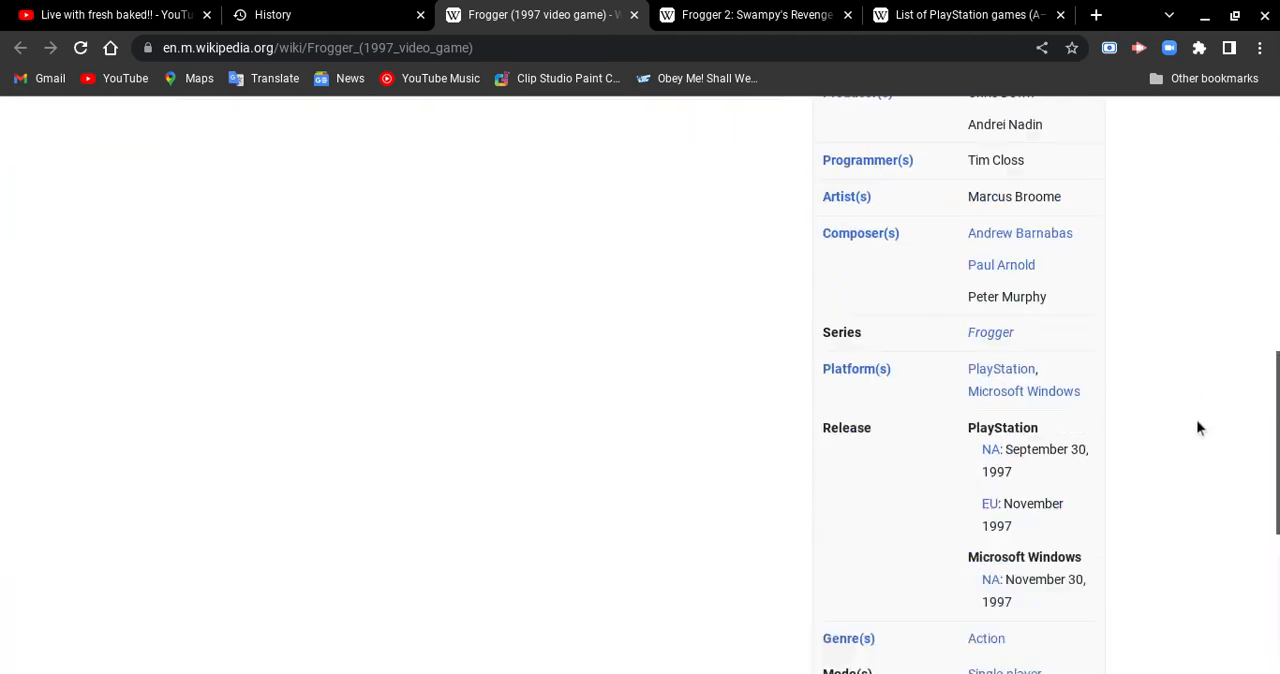
scroll("up", 3)
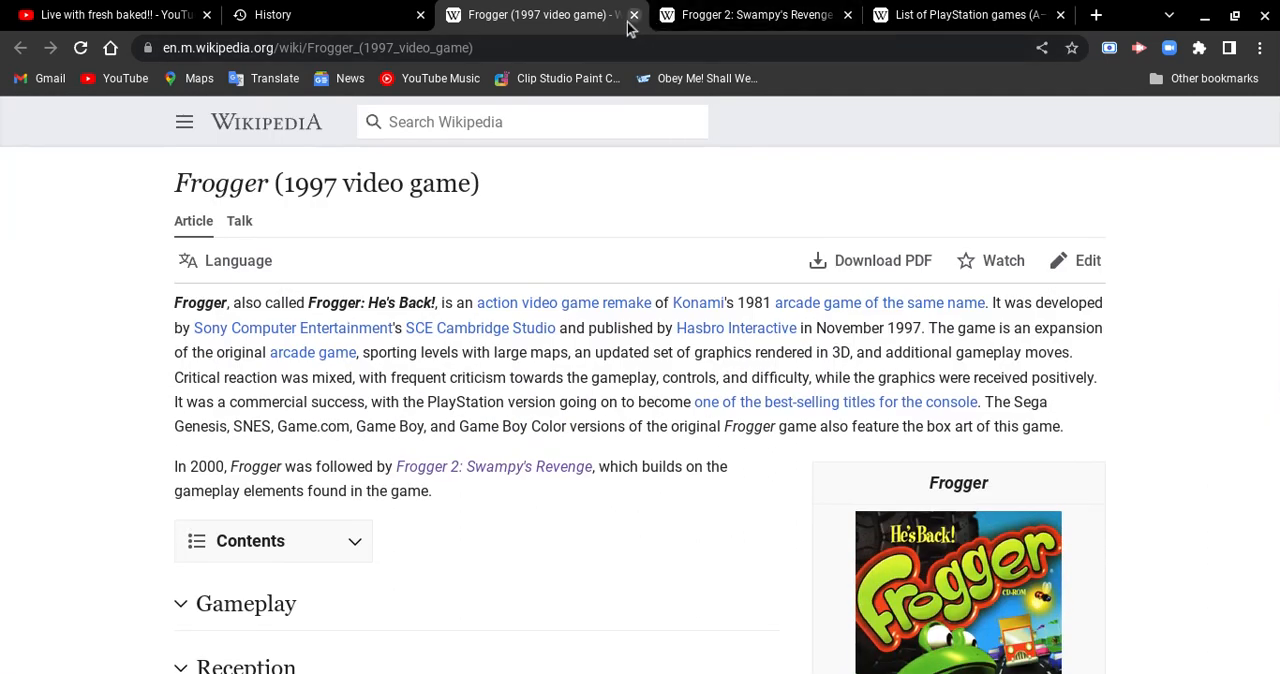
- Close the Frogger article and skim Frogger 2: Swampy's Revenge through its infobox
left_click(632, 14)
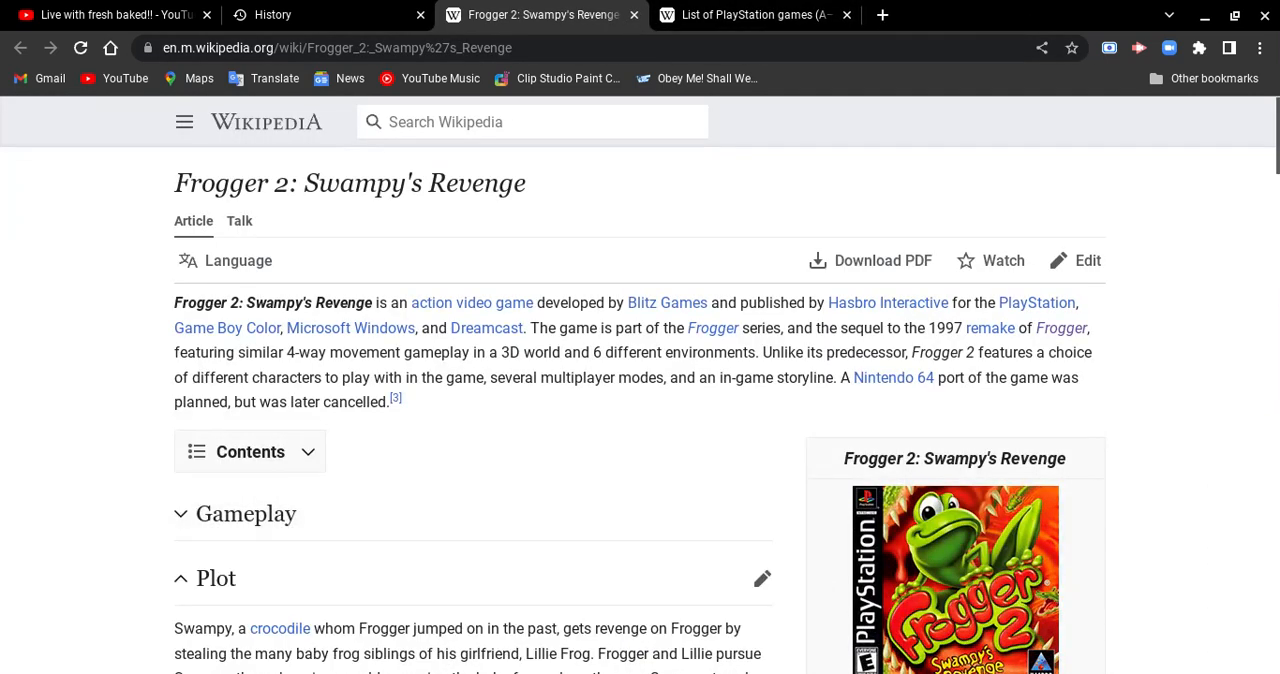
scroll("down", 3)
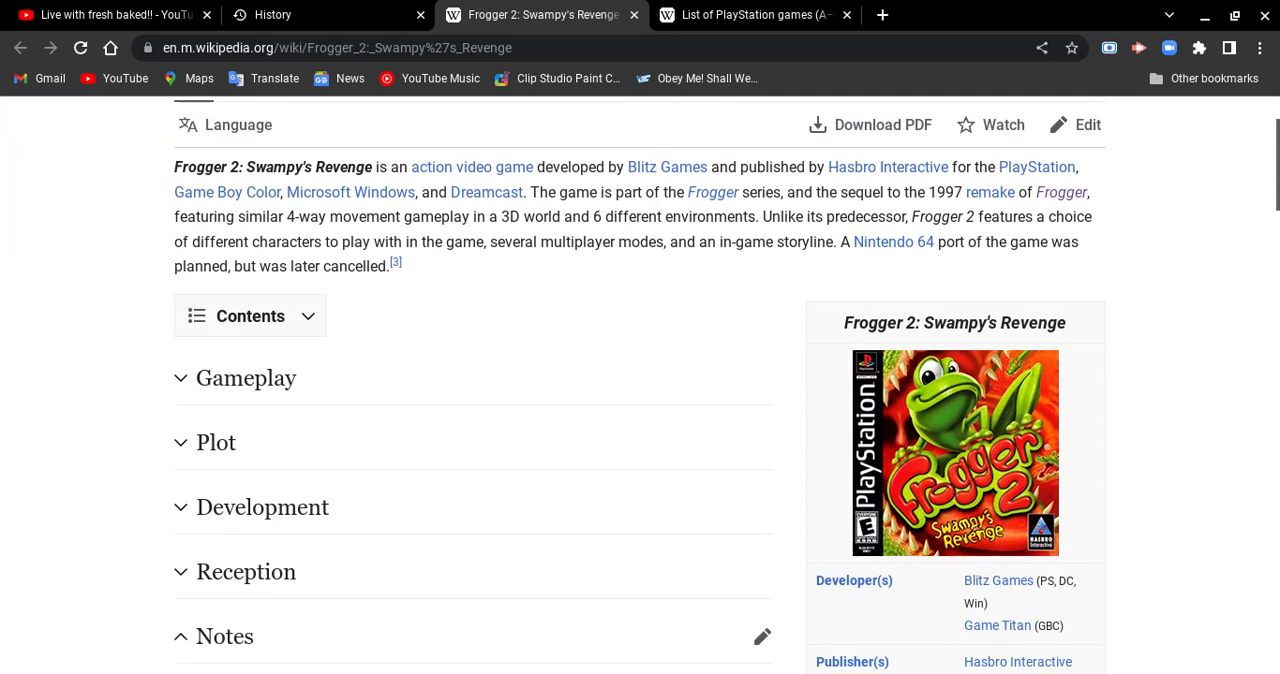
scroll("down", 3)
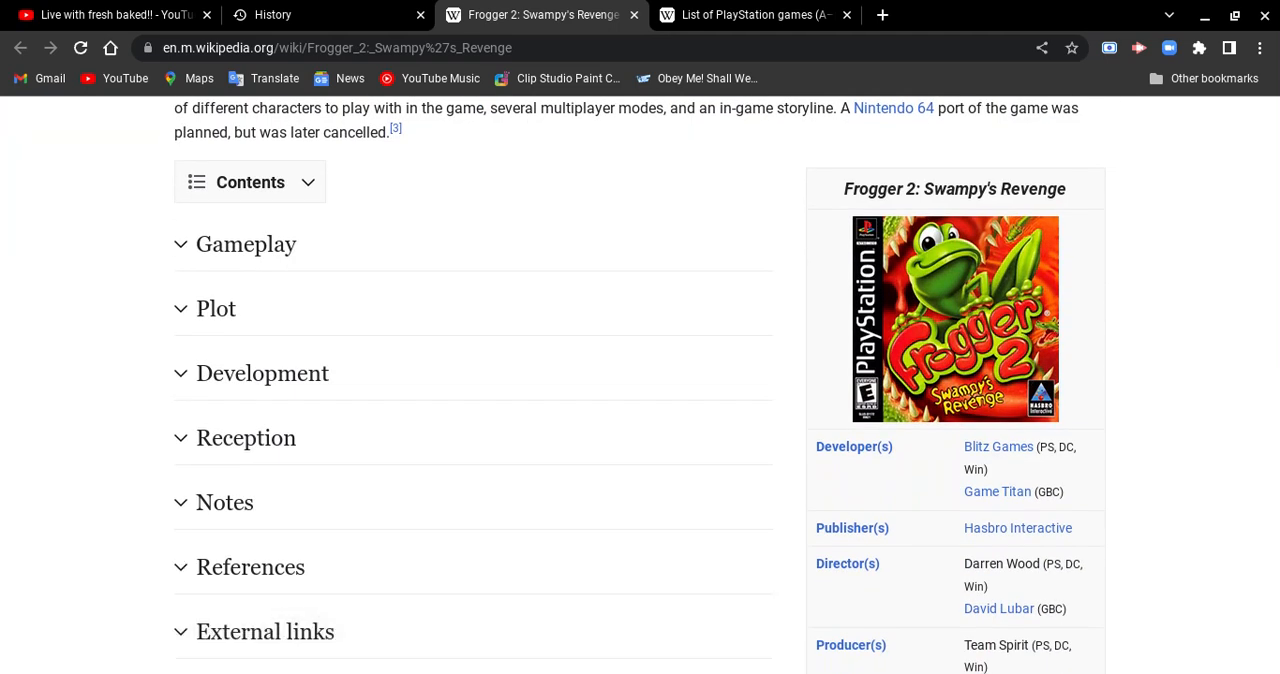
scroll("up", 3)
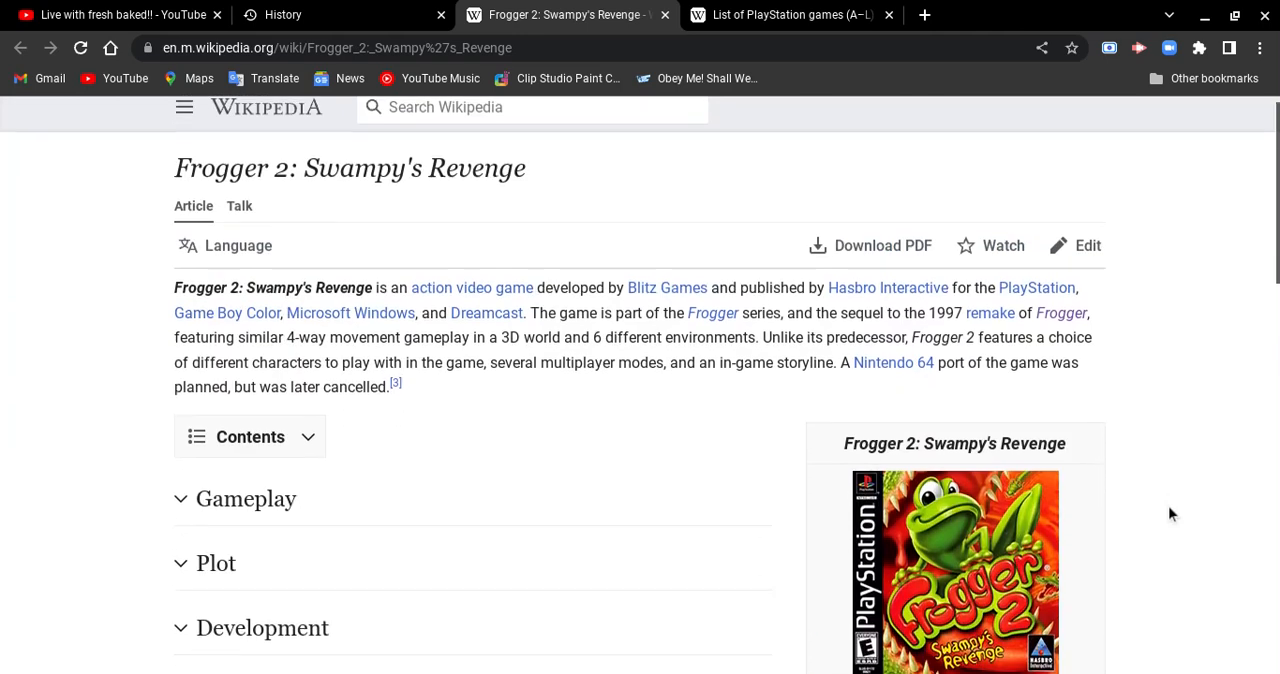
scroll("down", 3)
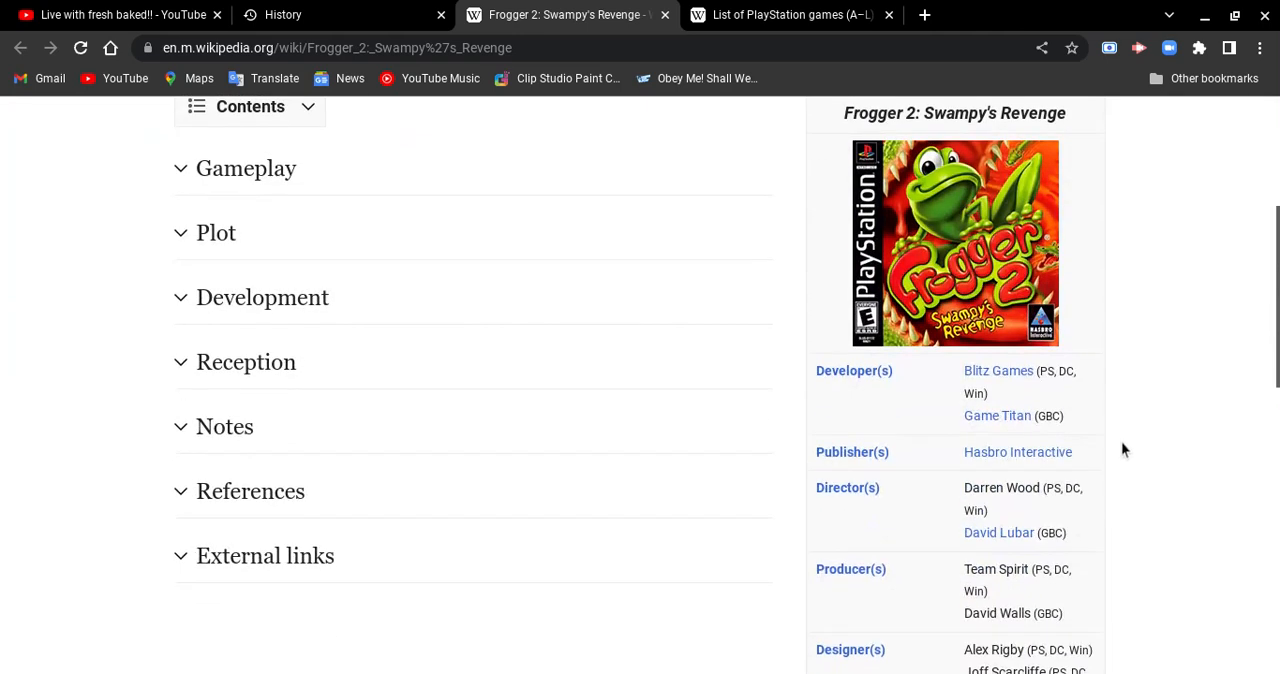
scroll("down", 3)
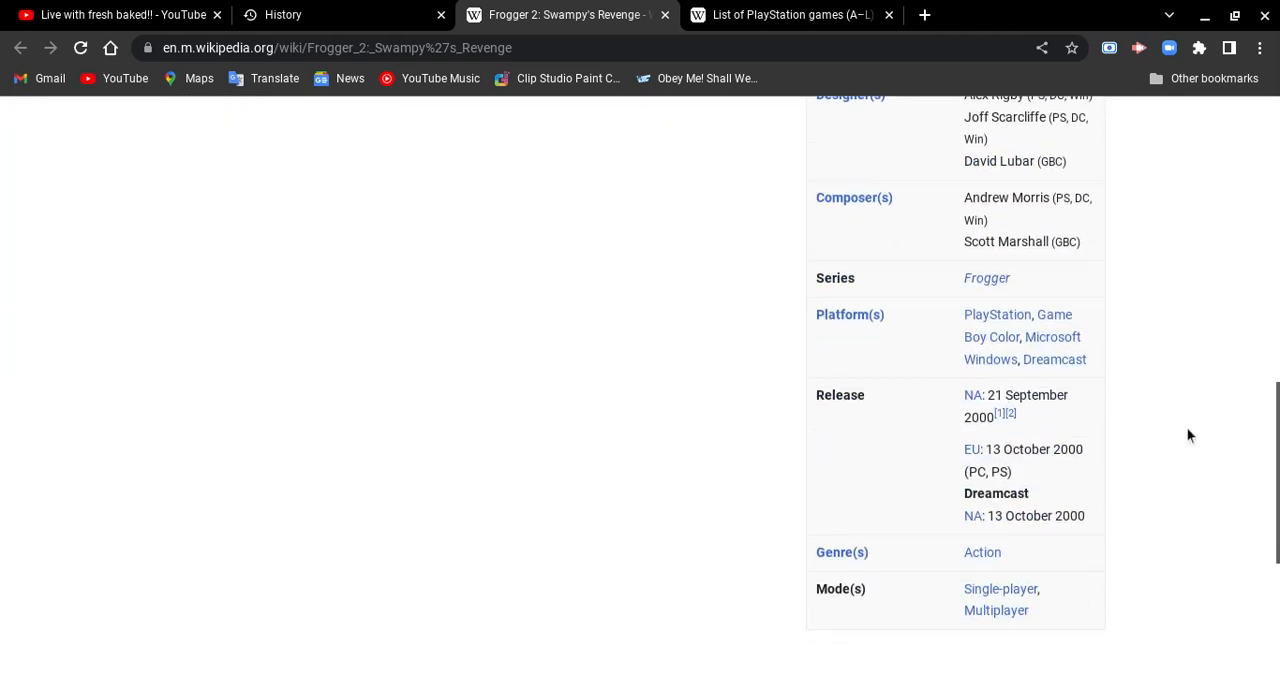
scroll("up", 3)
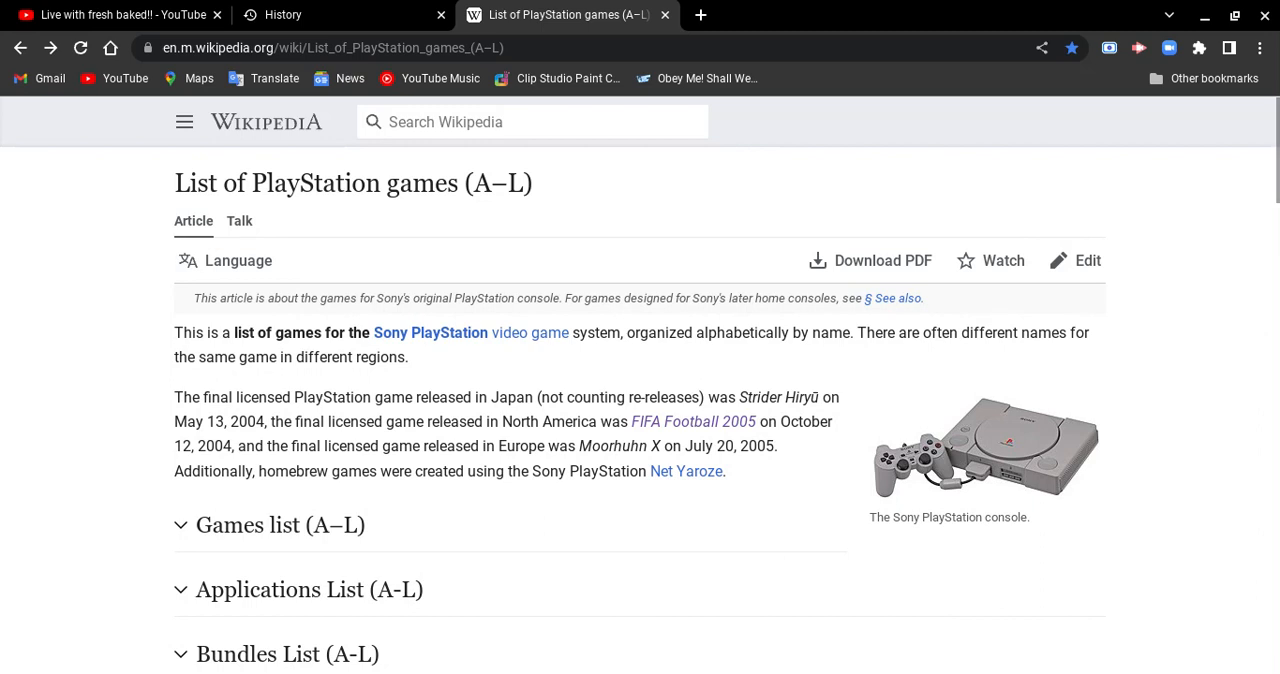
mouse_move(628, 548)
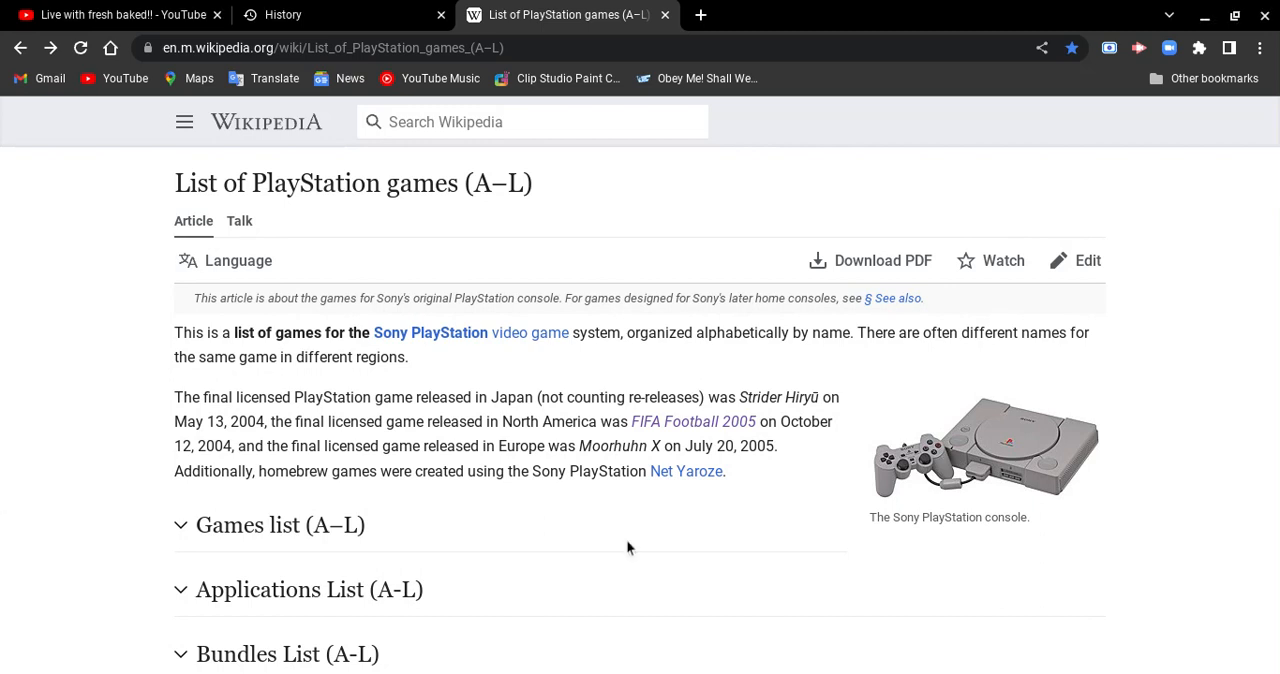